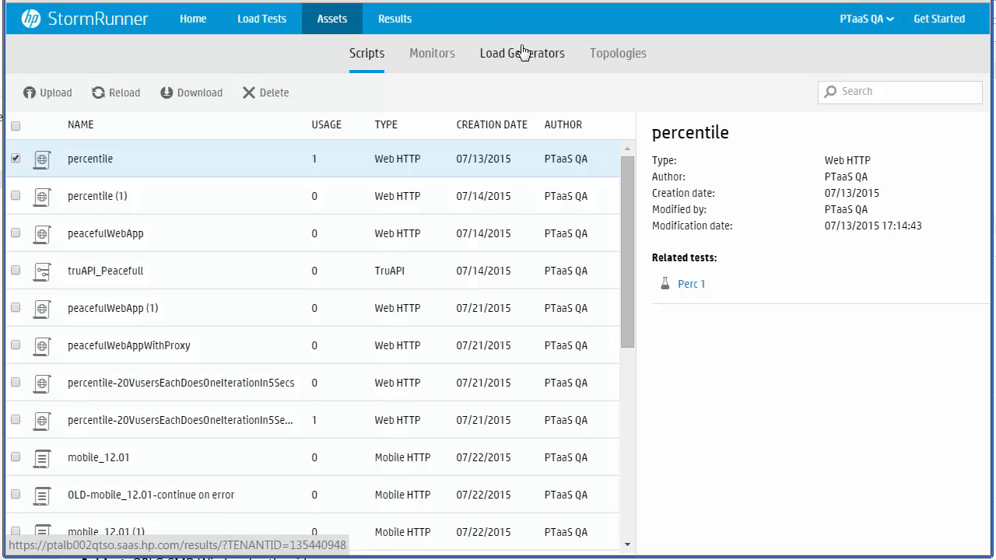
Start a new load generator under Assets > Load Generators and name it OPLG
click(523, 53)
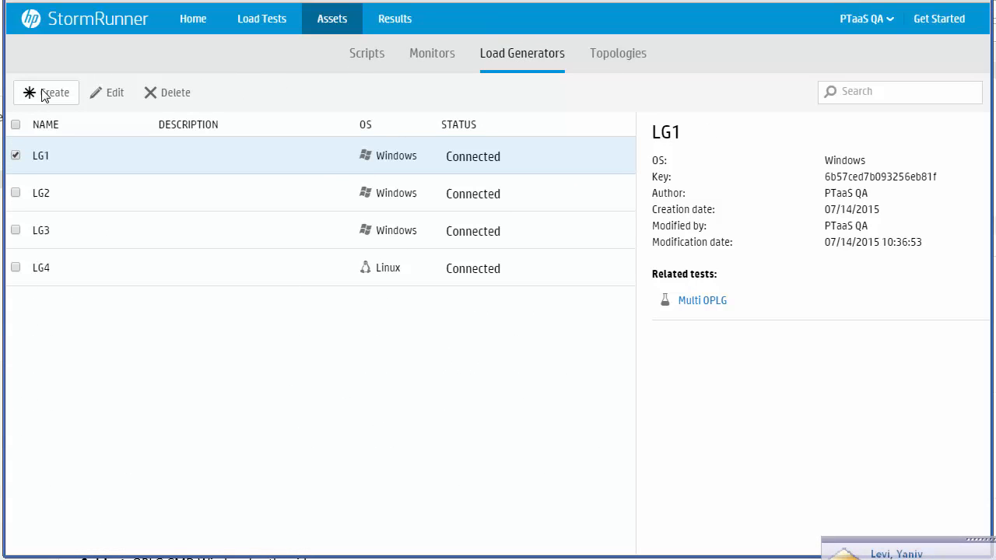
click(47, 93)
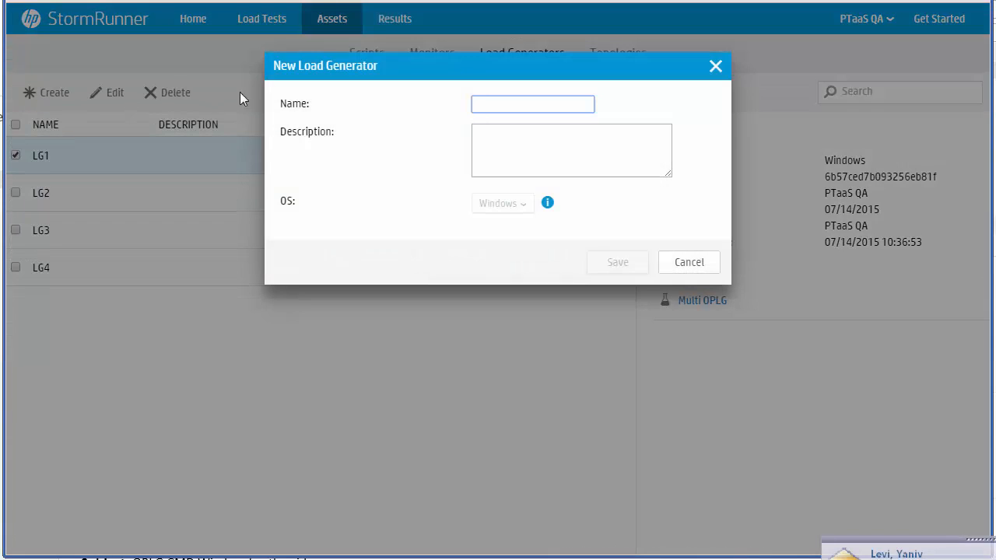
click(533, 103)
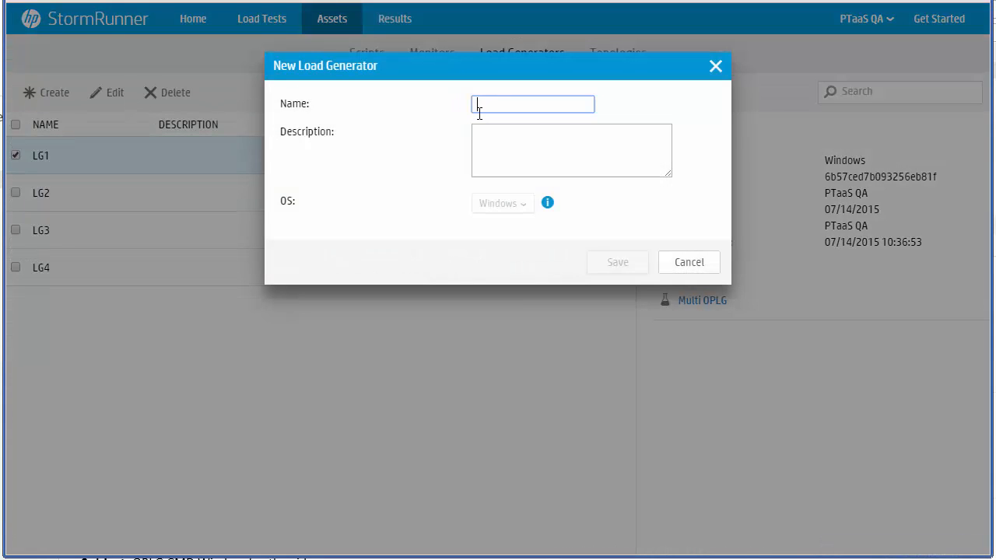
text(OP)
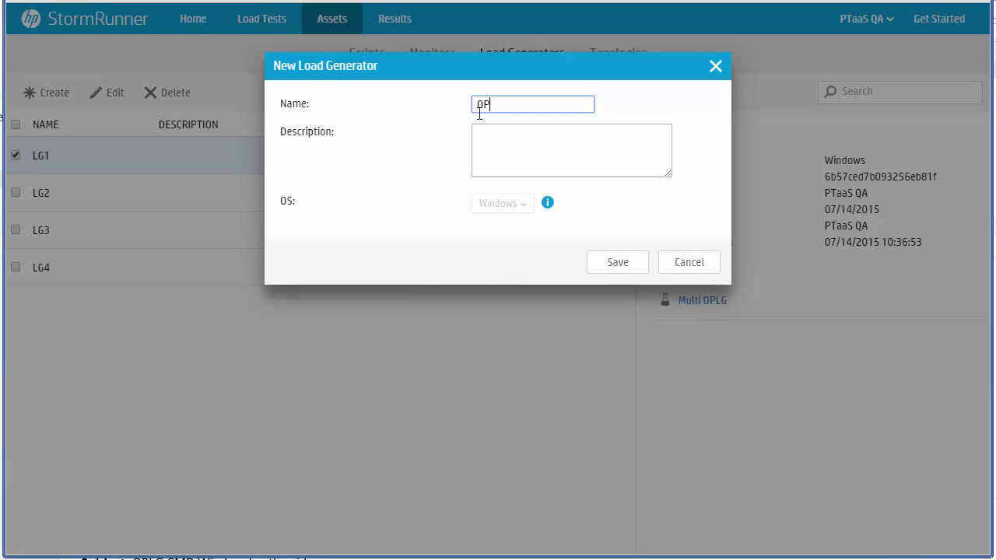
text(LG)
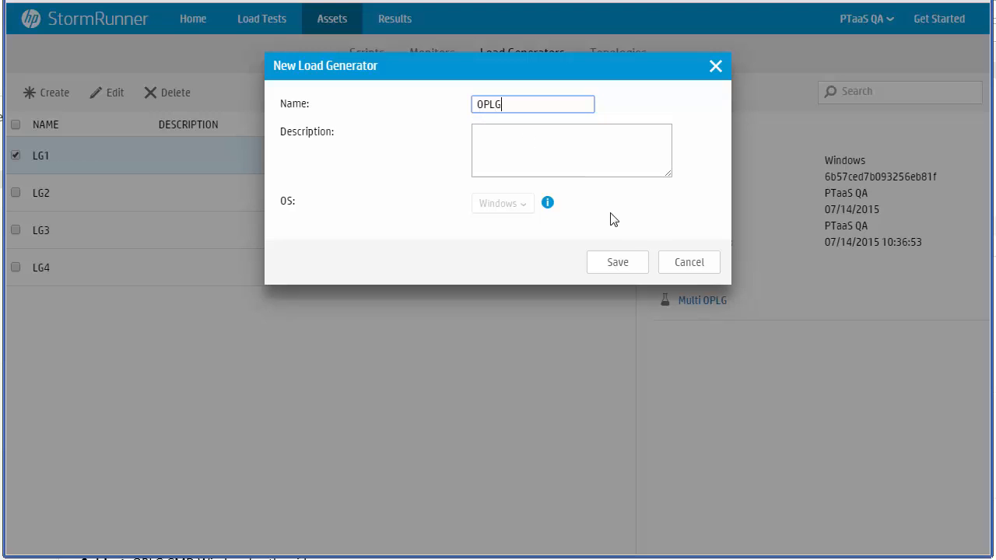
Save the OPLG load generator so it is listed as Not Connected
click(617, 262)
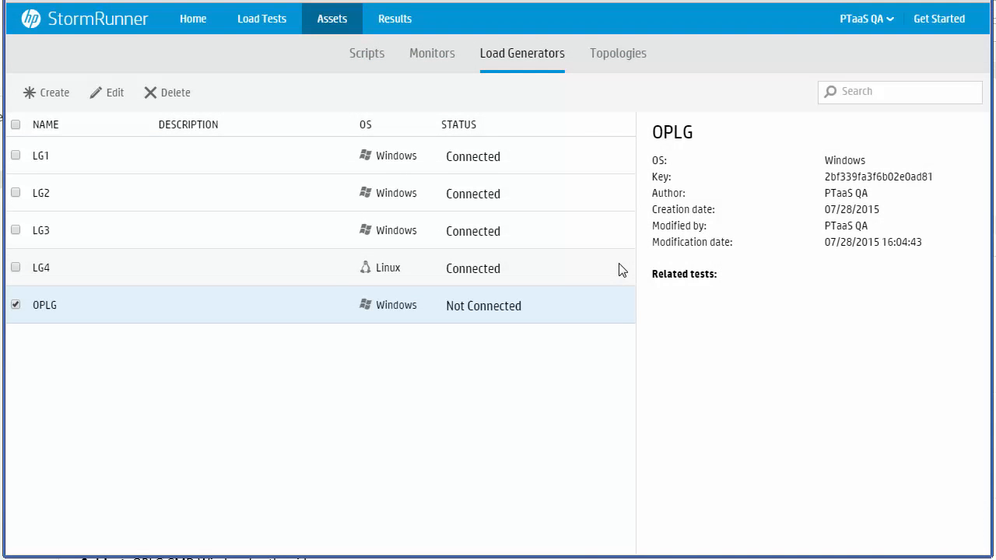
mouse_move(579, 309)
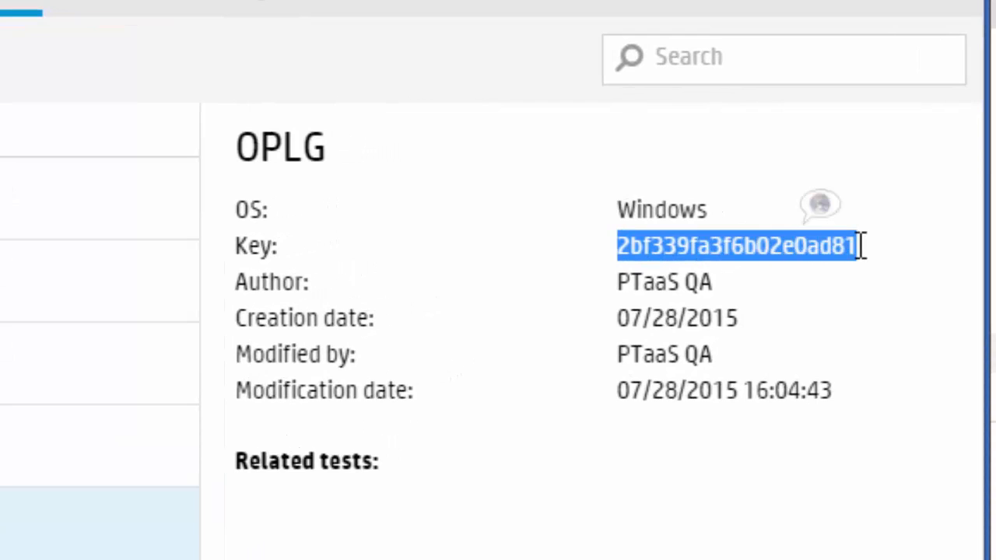
mouse_move(900, 205)
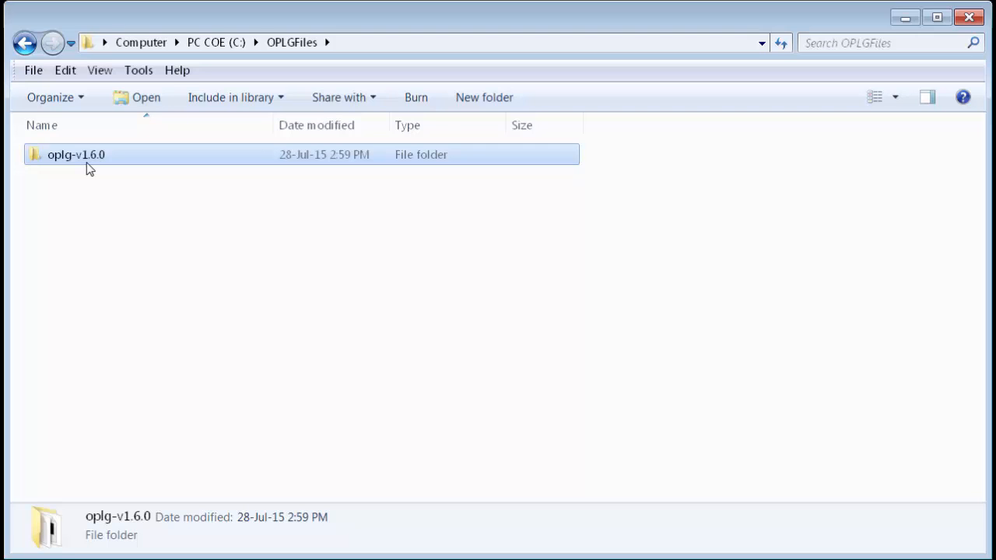
Install node-v0.10.36-x64.msi from oplg-v1.6.0, accepting the license and the default nodejs folder
double_click(75, 155)
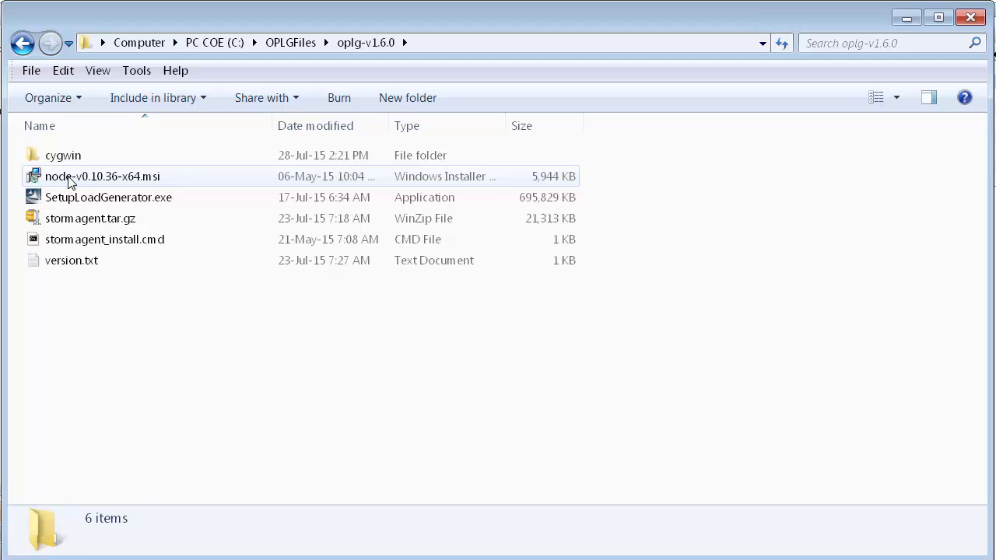
double_click(103, 176)
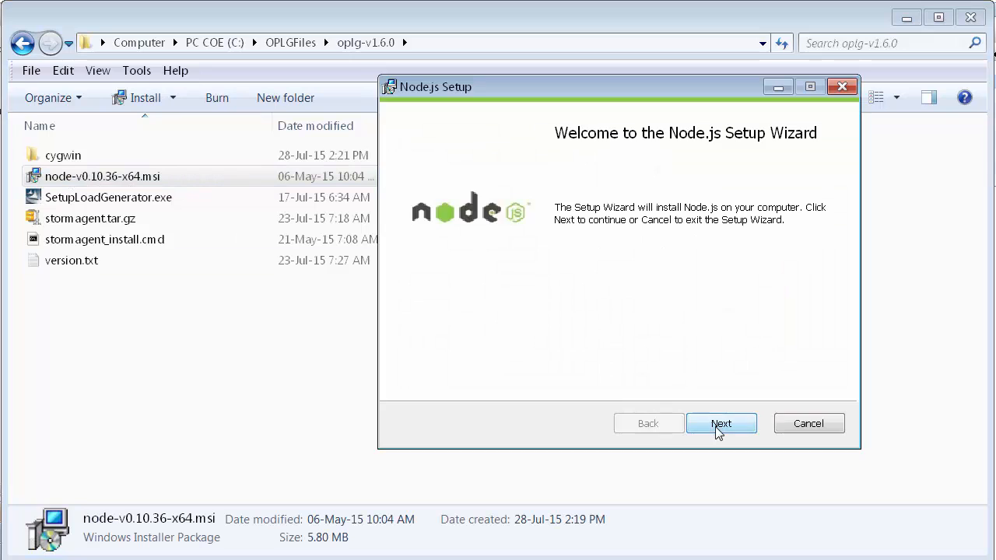
click(720, 423)
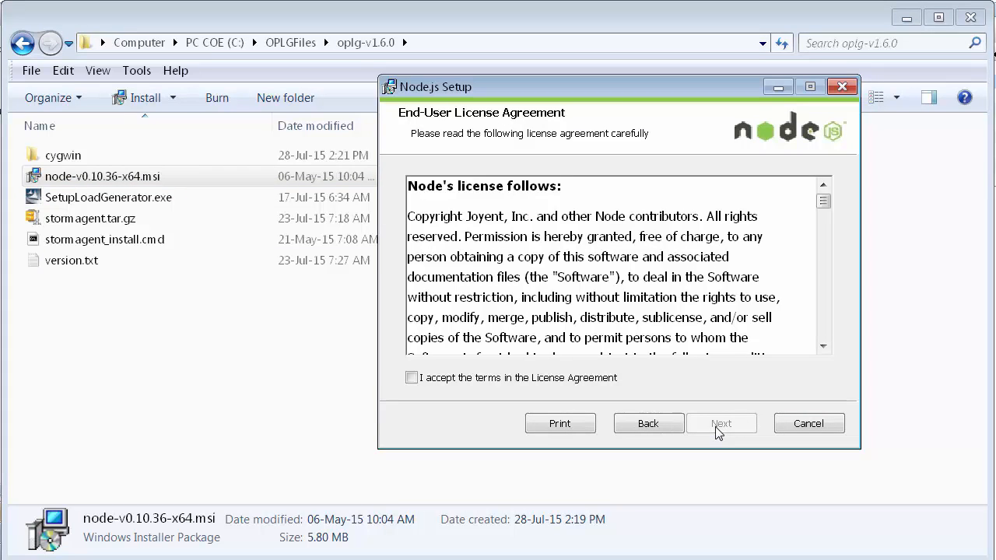
mouse_move(559, 411)
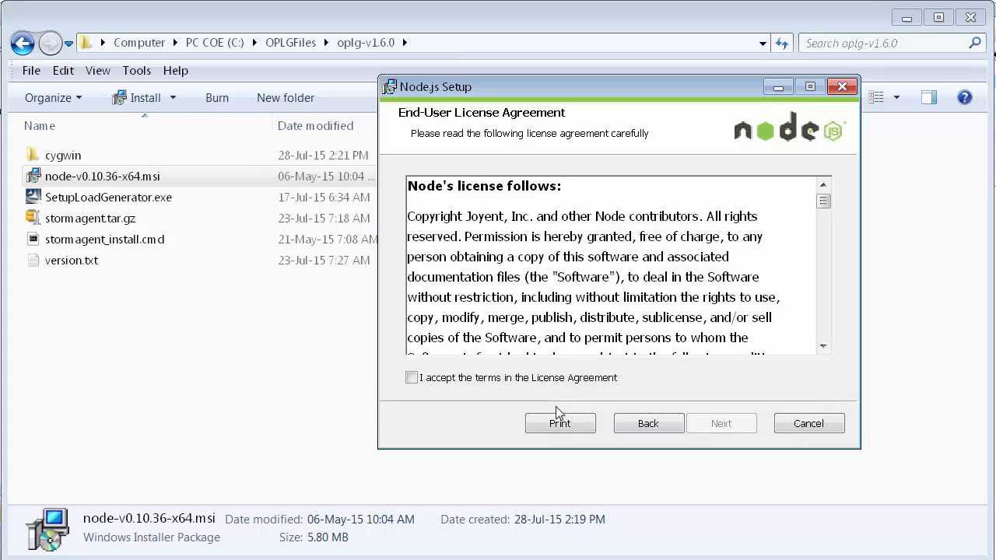
click(722, 423)
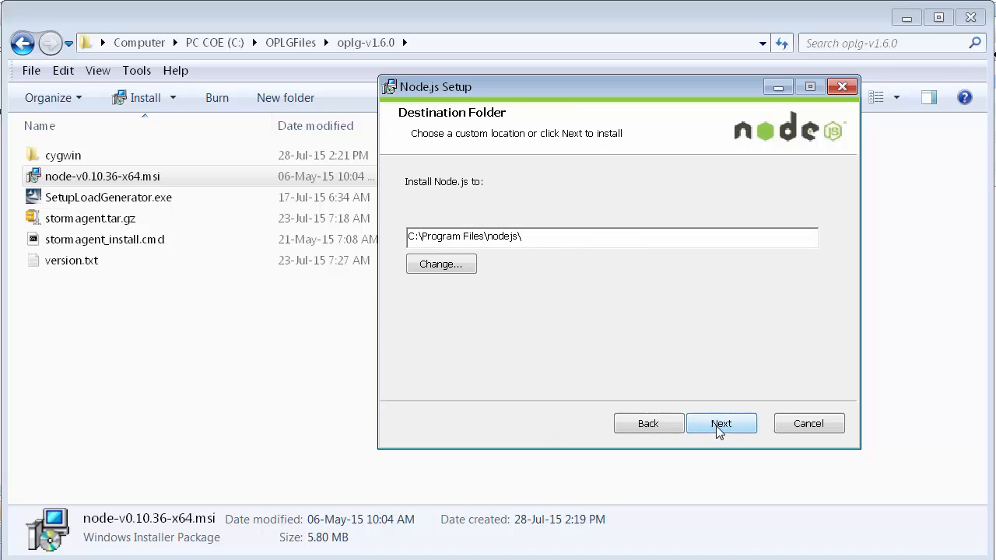
click(721, 423)
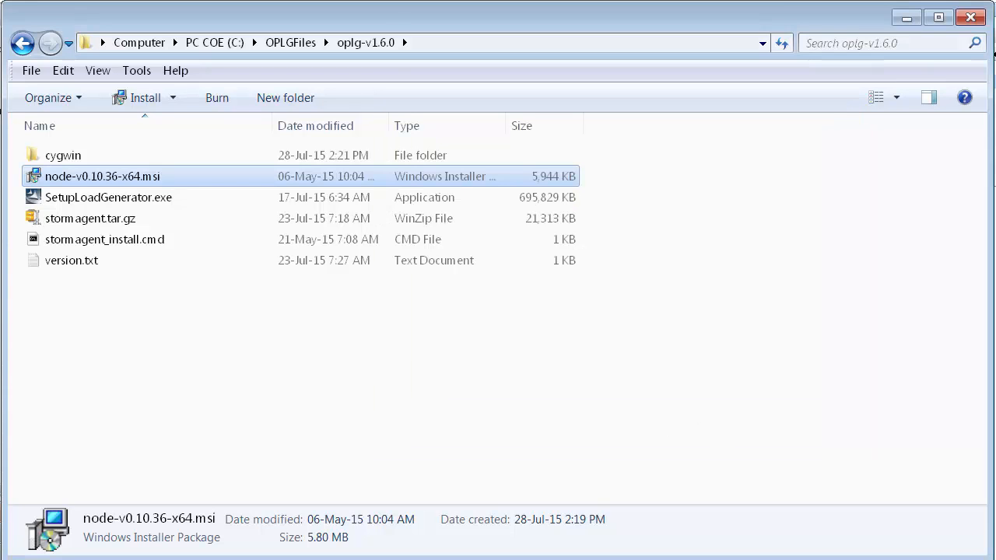
Extract SetupLoadGenerator.exe to C:\Temp\HP Load Generator 12.50 and approve the WSE runtime prerequisites
click(109, 196)
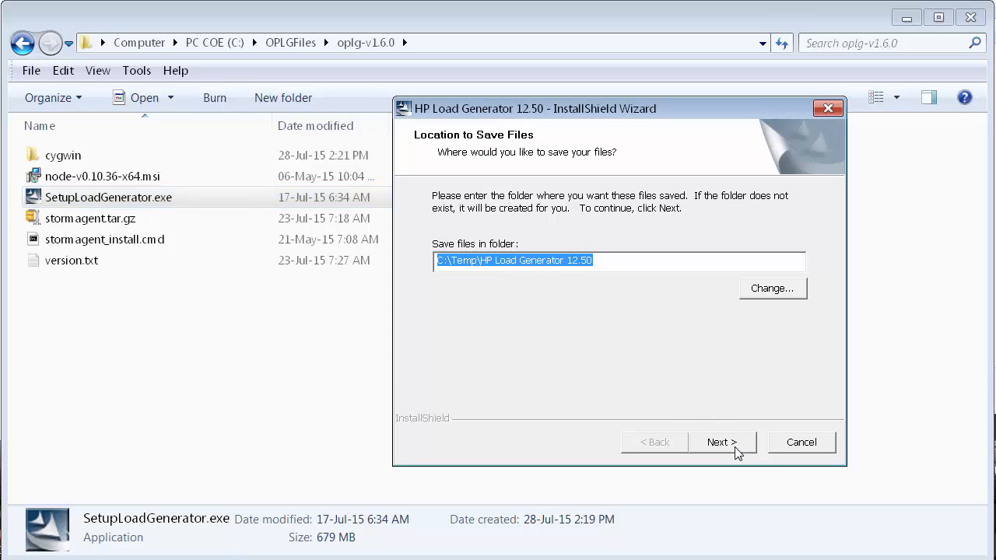
click(723, 442)
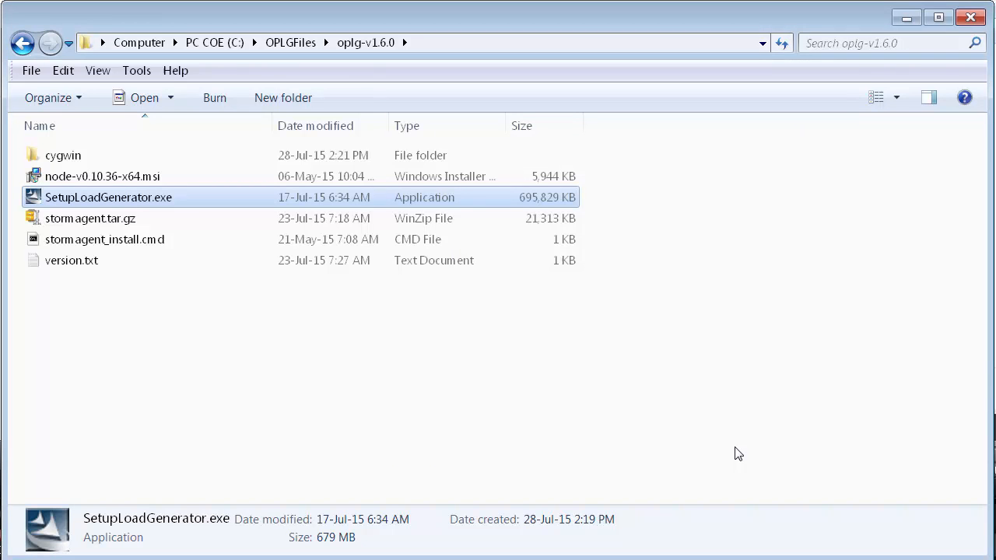
double_click(109, 196)
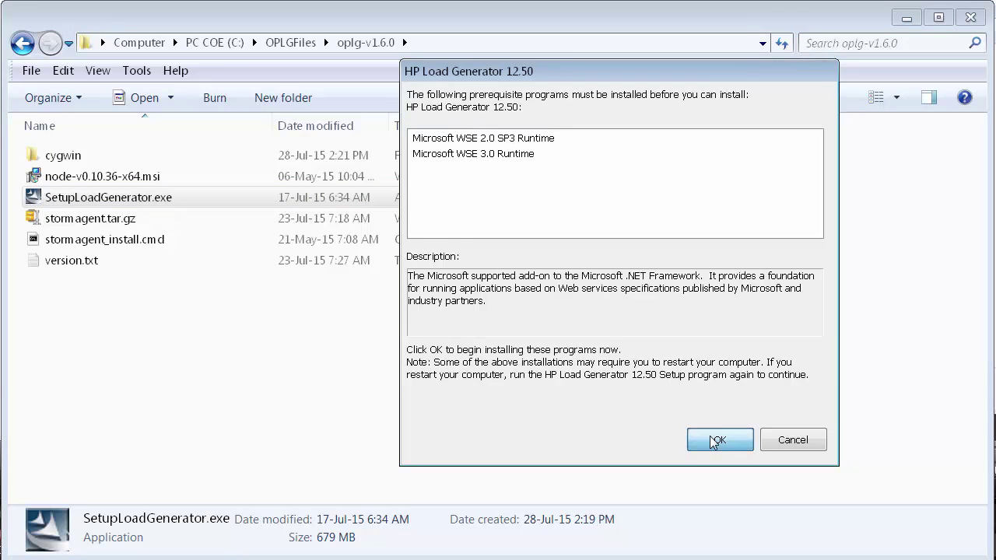
click(719, 439)
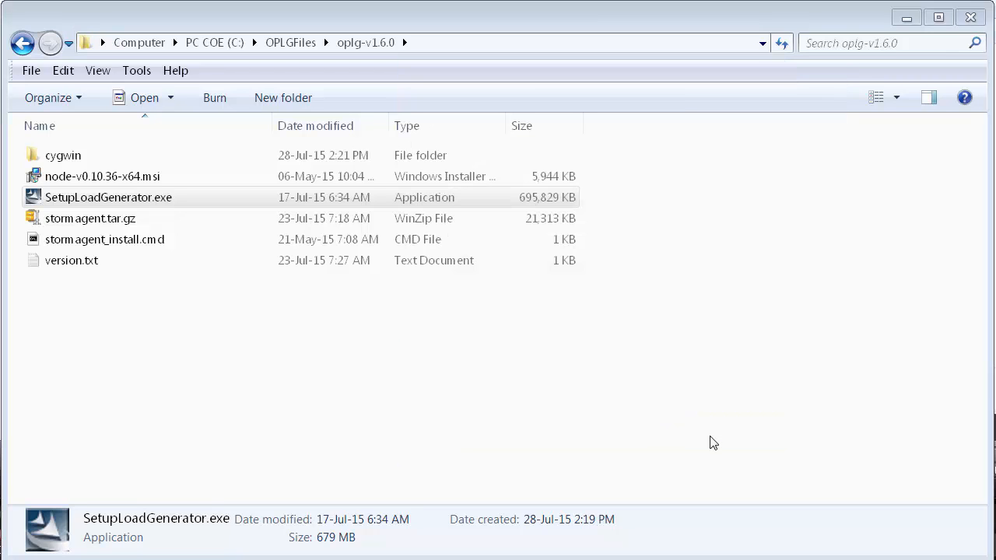
Accept the HP license and install the Load Generator in standalone LoadRunner configuration
double_click(108, 197)
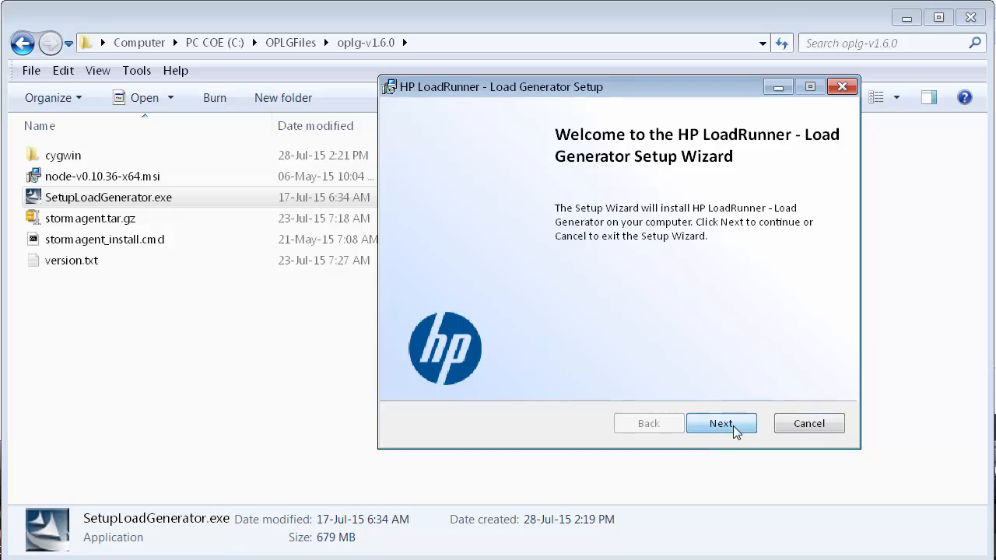
click(719, 424)
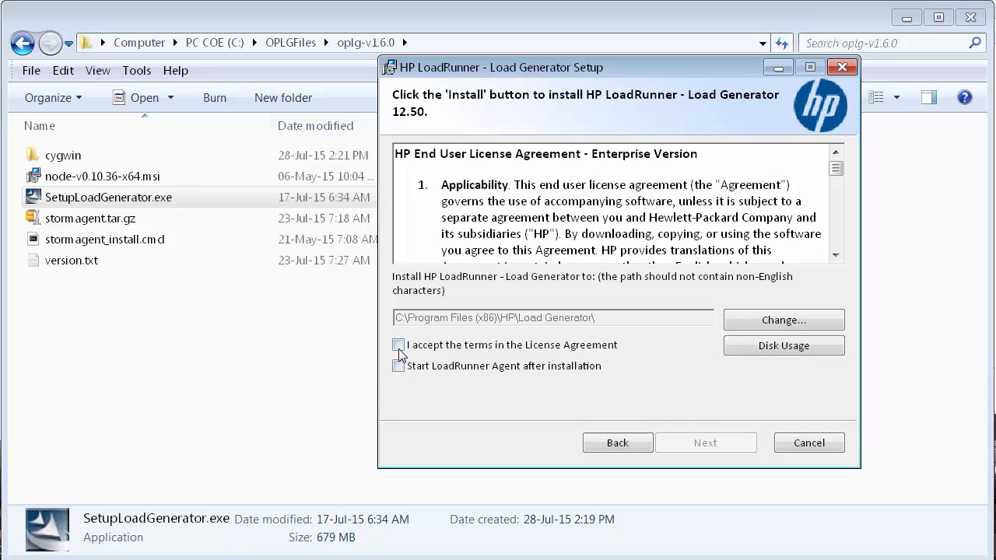
click(399, 346)
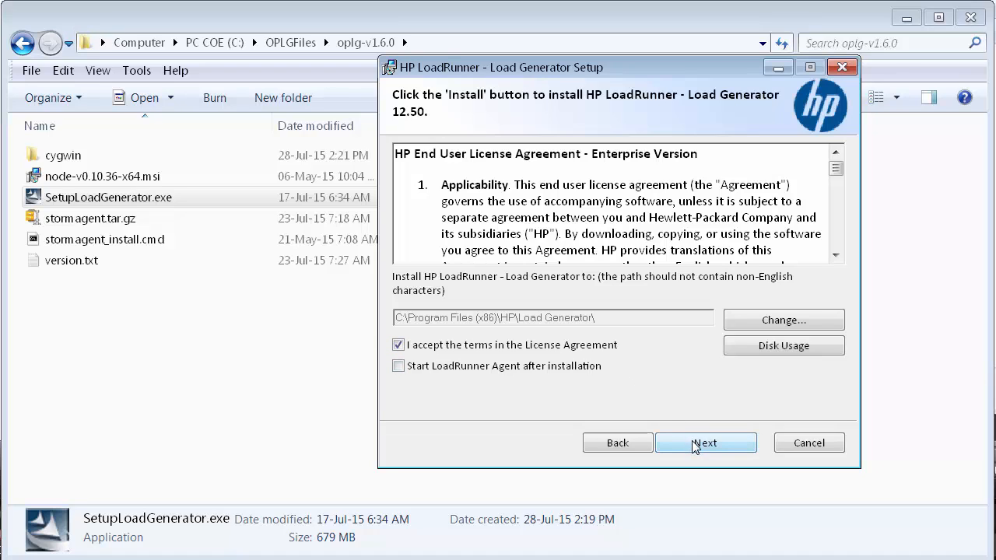
click(706, 442)
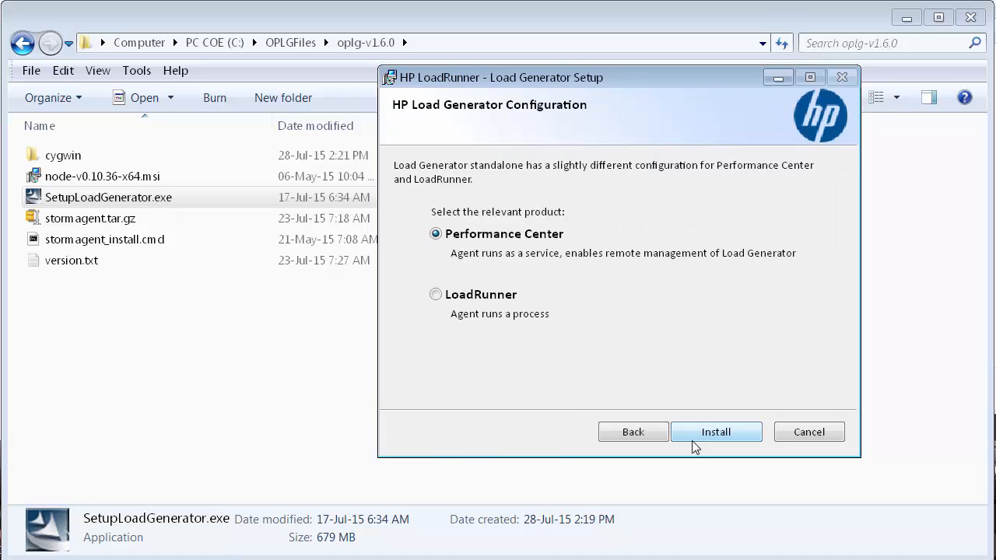
mouse_move(445, 314)
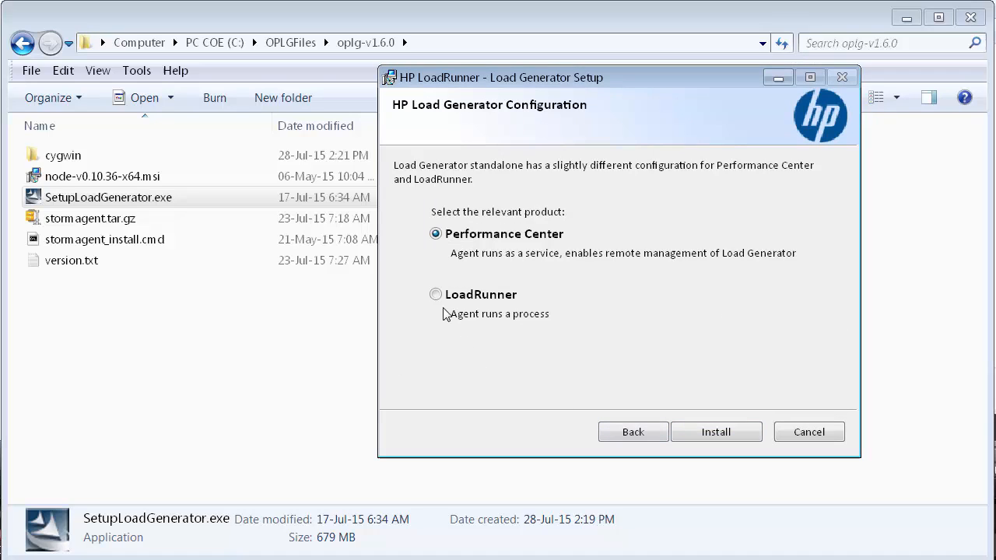
click(436, 294)
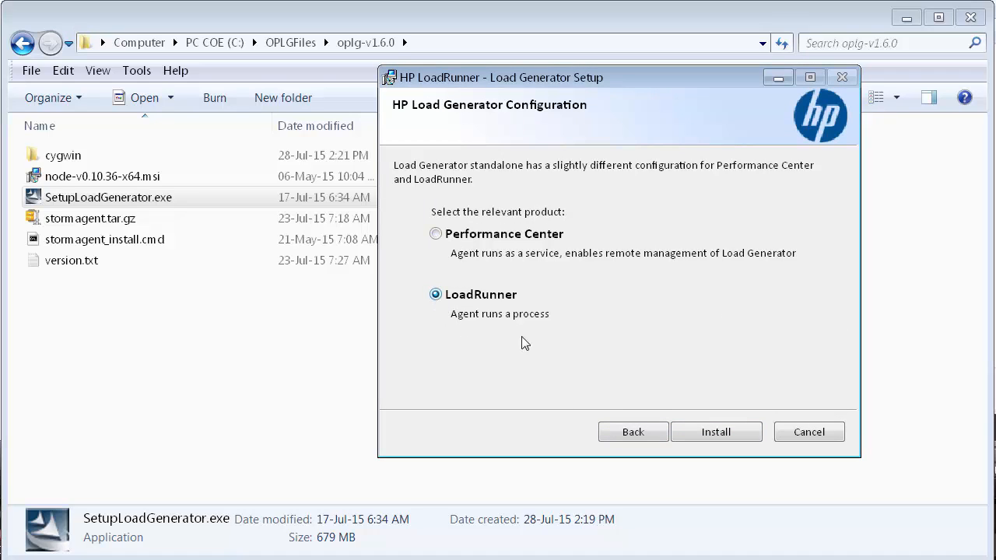
click(716, 433)
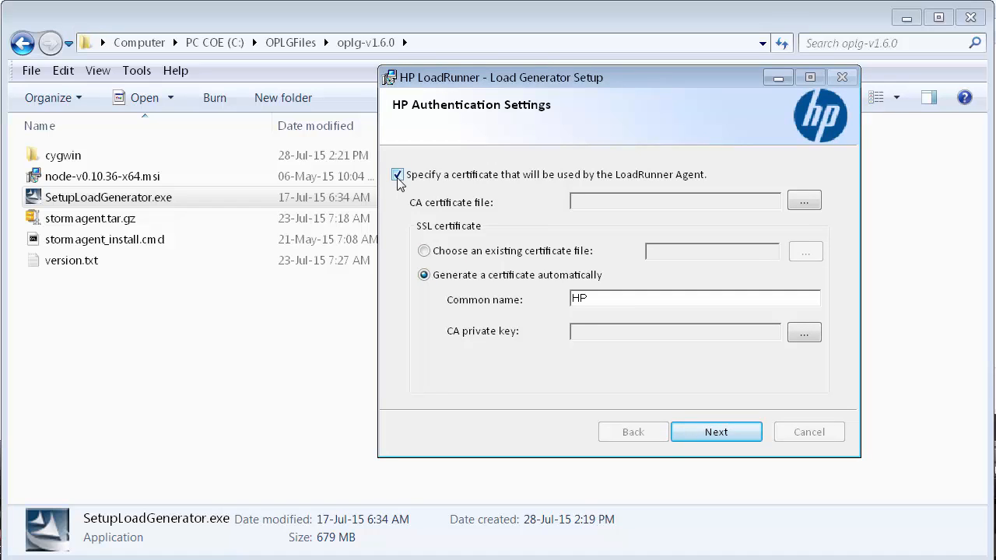
Finish setup without an agent certificate and without HP Network Virtualization
click(399, 174)
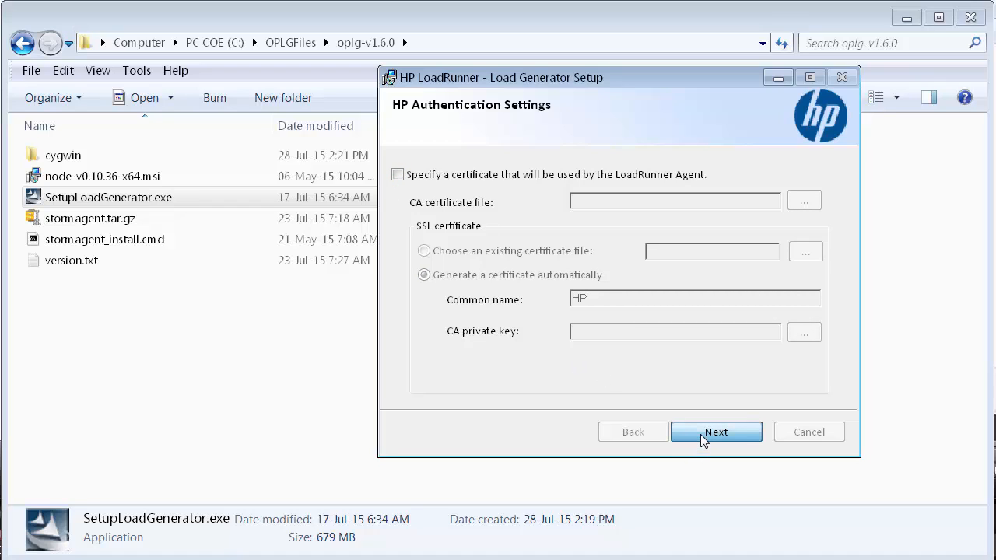
click(716, 433)
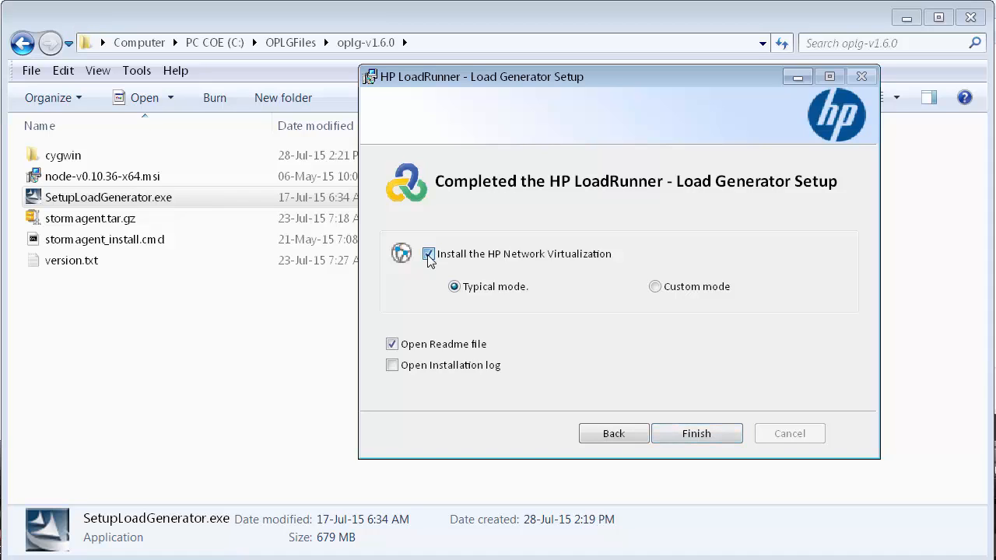
click(428, 254)
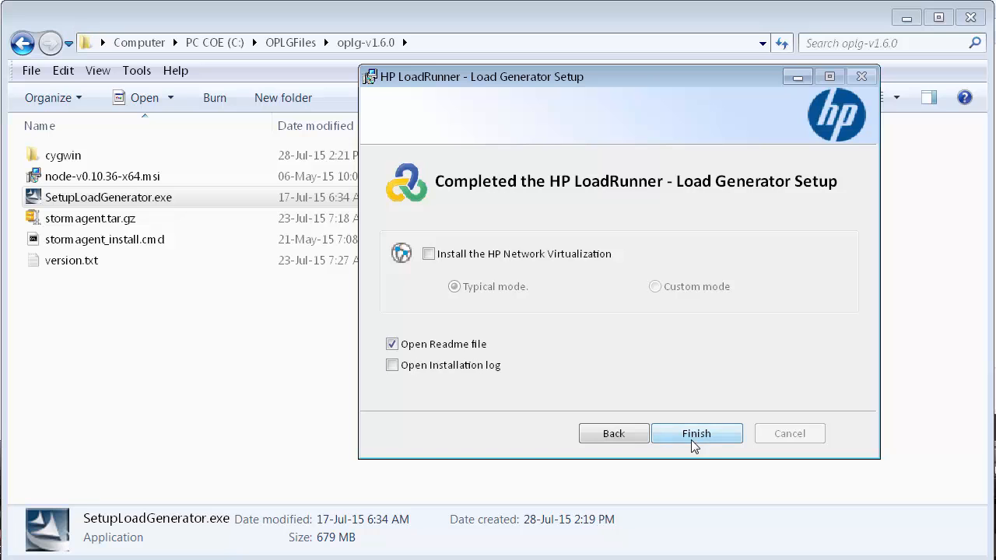
click(696, 432)
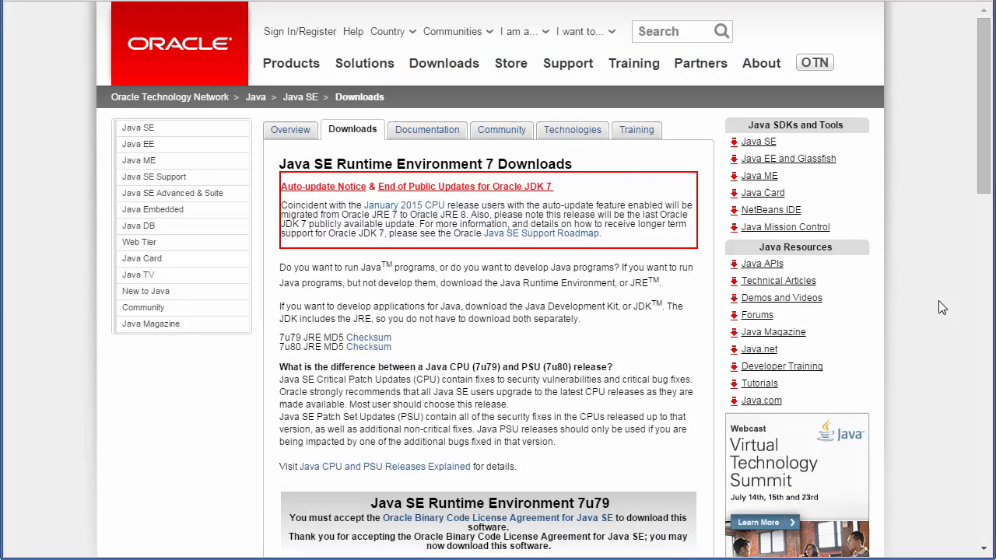
Download and install jre-7u79-windows-x64.exe from the Oracle page, then close the installer
scroll(down, 3)
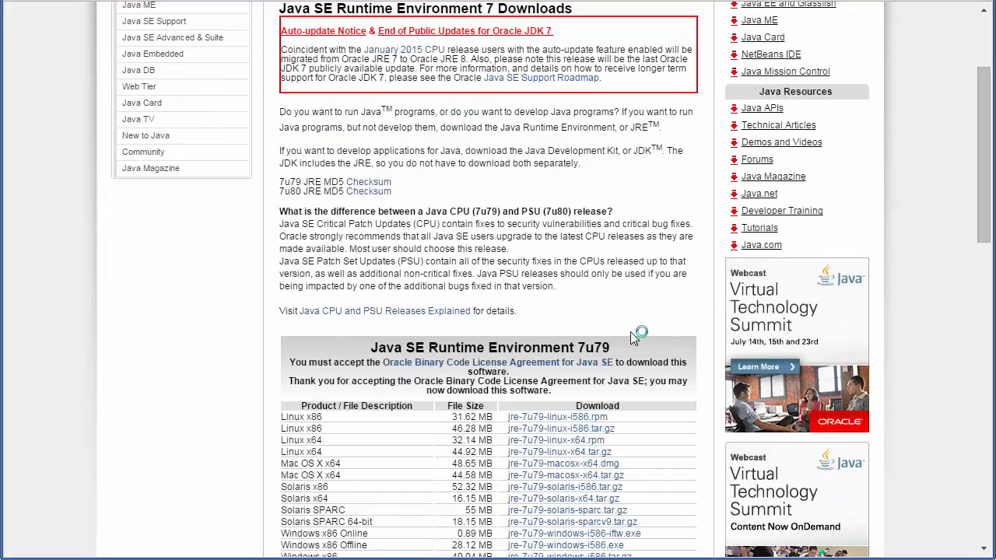
scroll(down, 3)
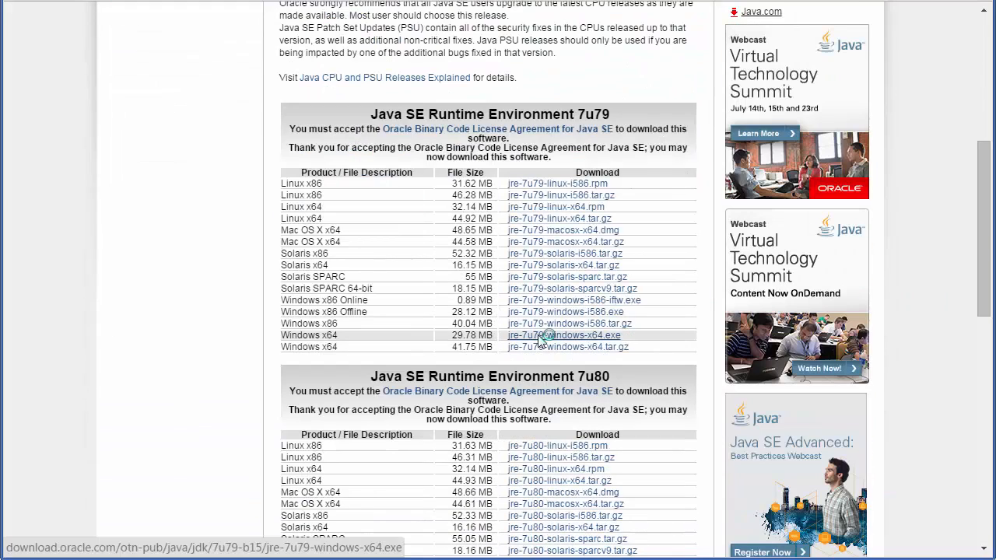
click(564, 336)
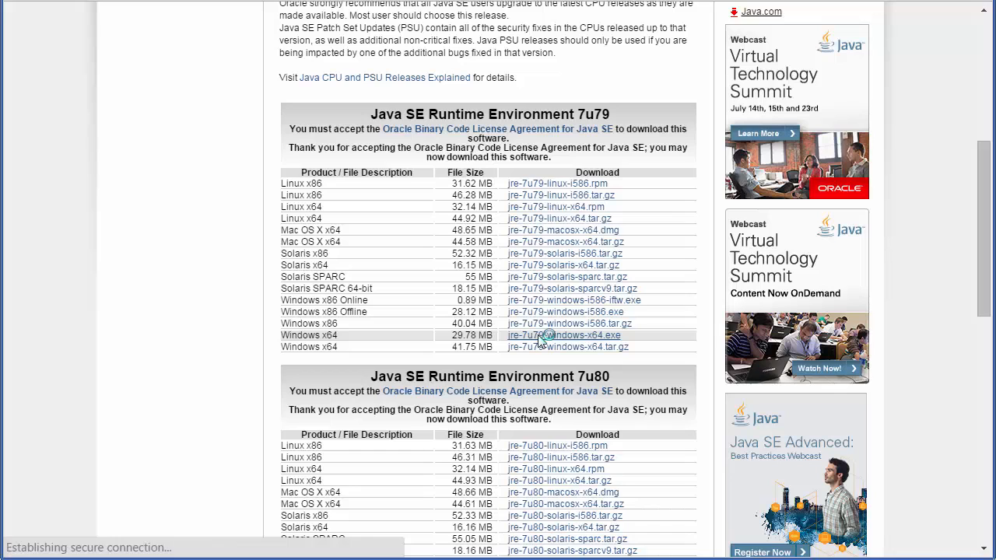
click(563, 336)
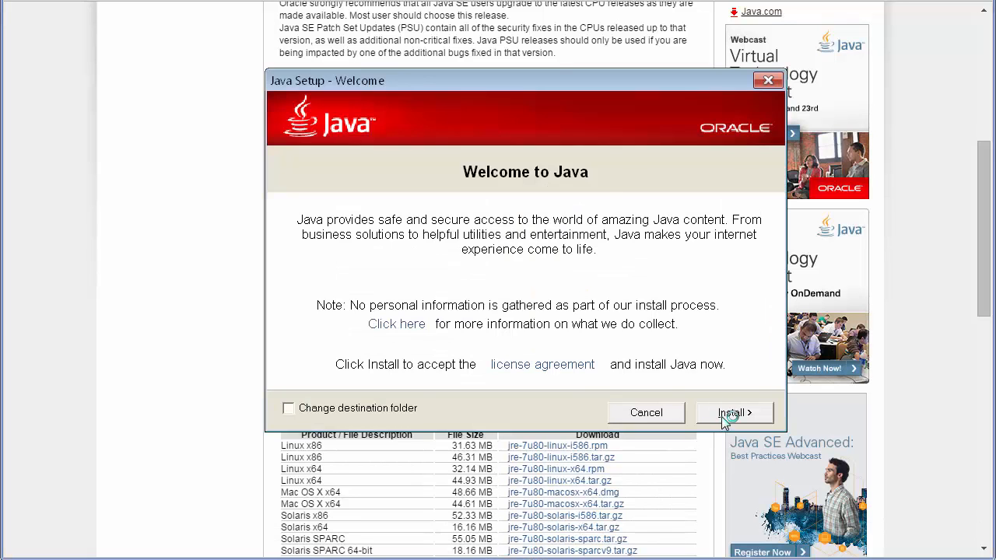
click(735, 413)
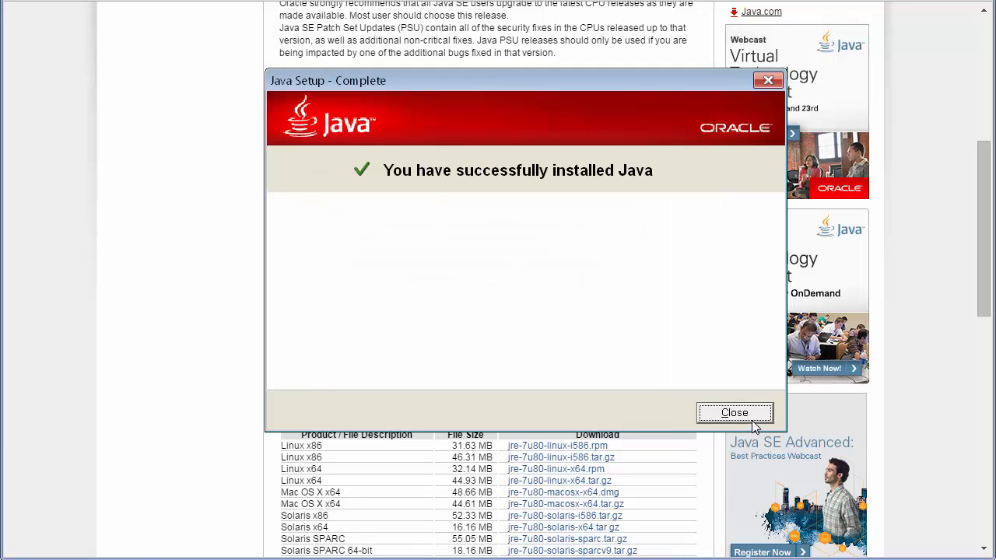
click(734, 412)
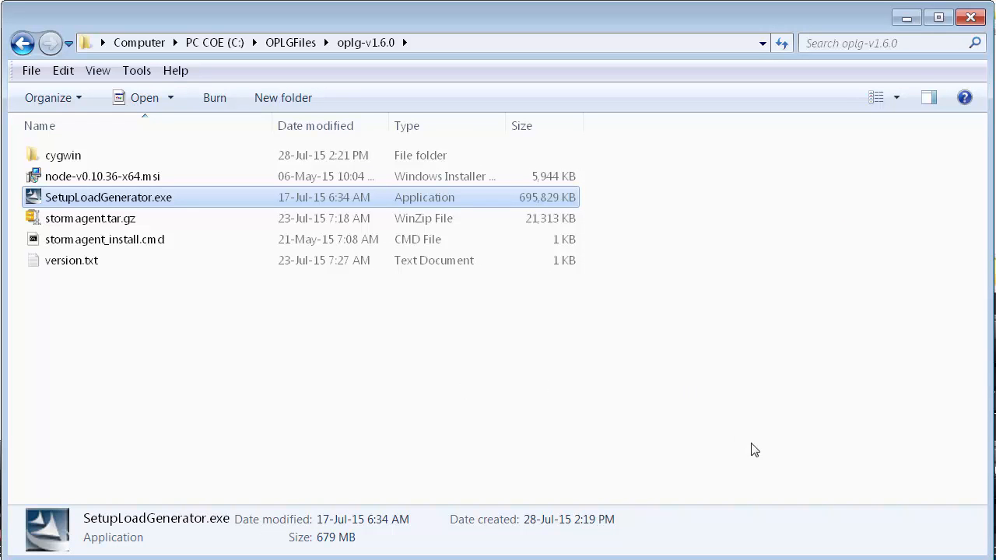
click(218, 287)
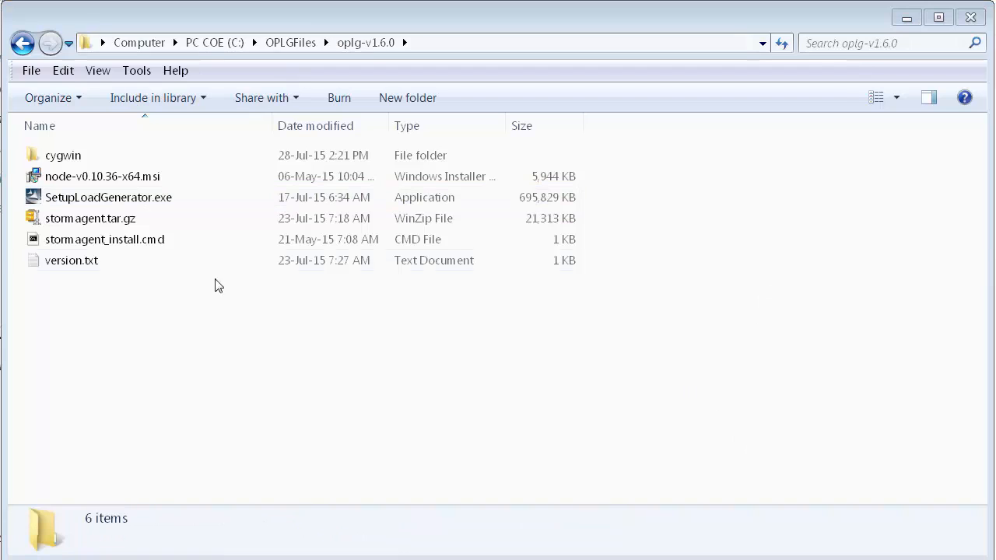
mouse_move(97, 250)
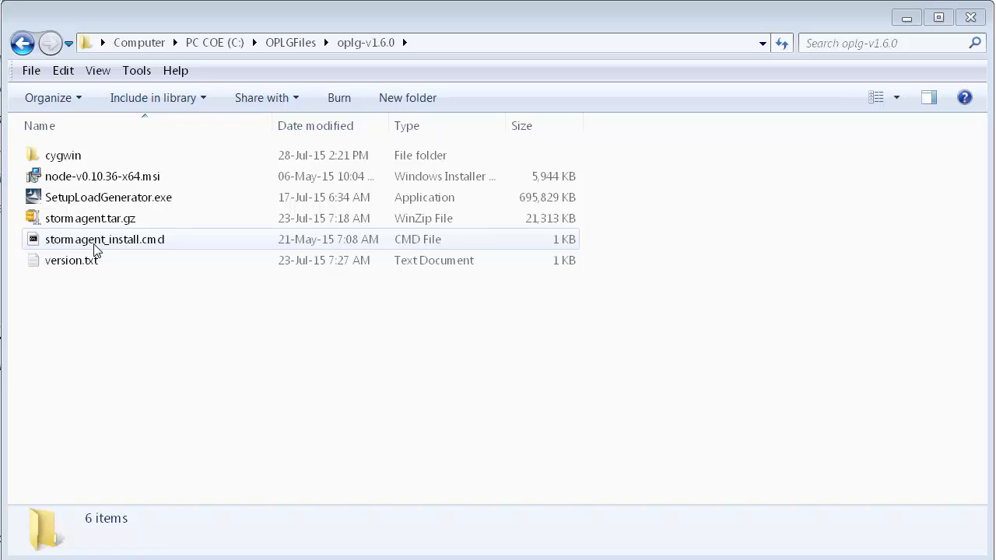
Open stormagent_install.cmd from oplg-v1.6.0 for editing in Notepad++
right_click(104, 240)
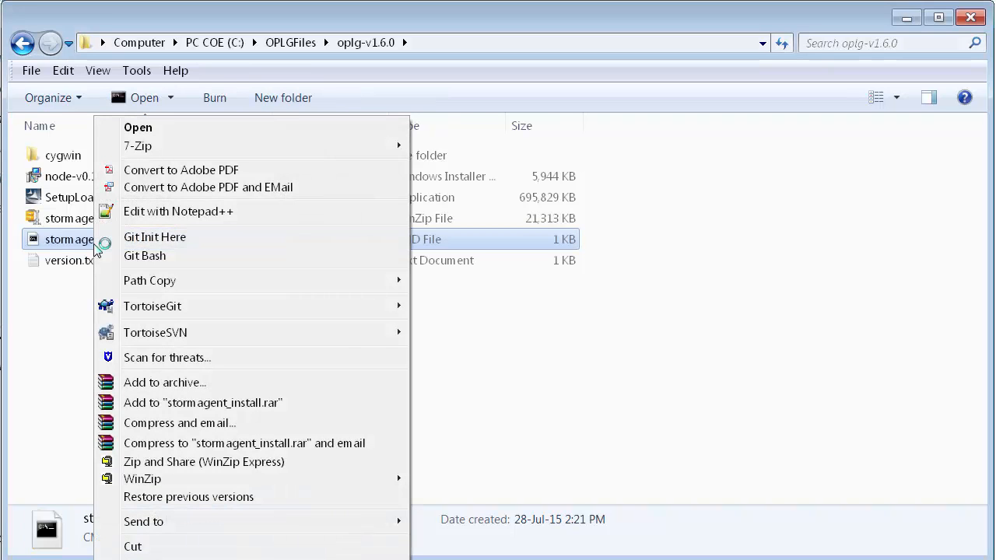
mouse_move(177, 212)
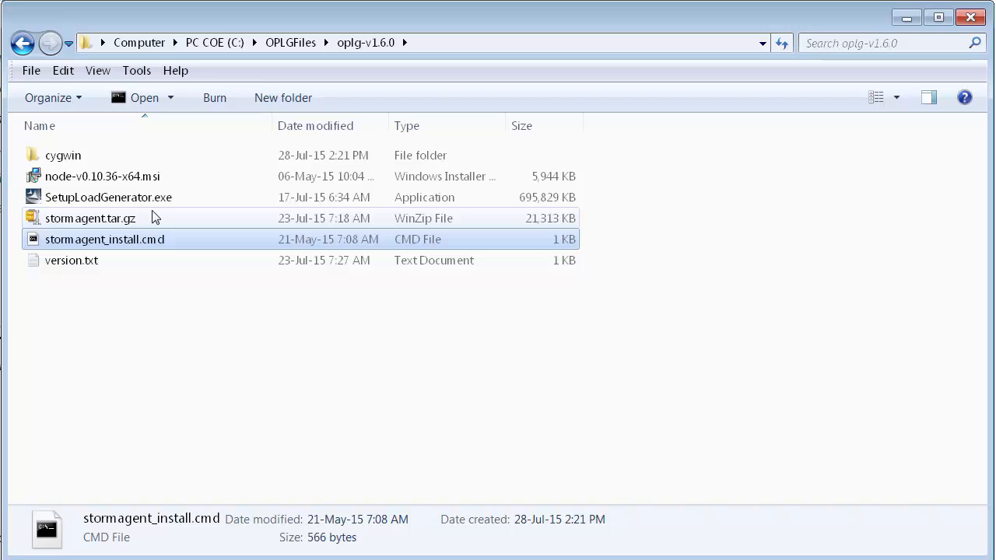
double_click(106, 240)
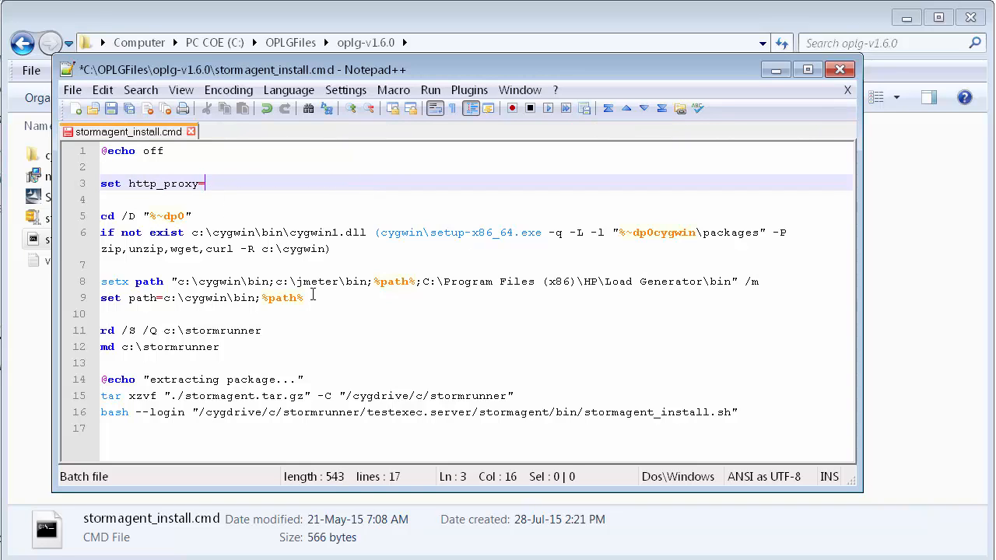
text(http://)
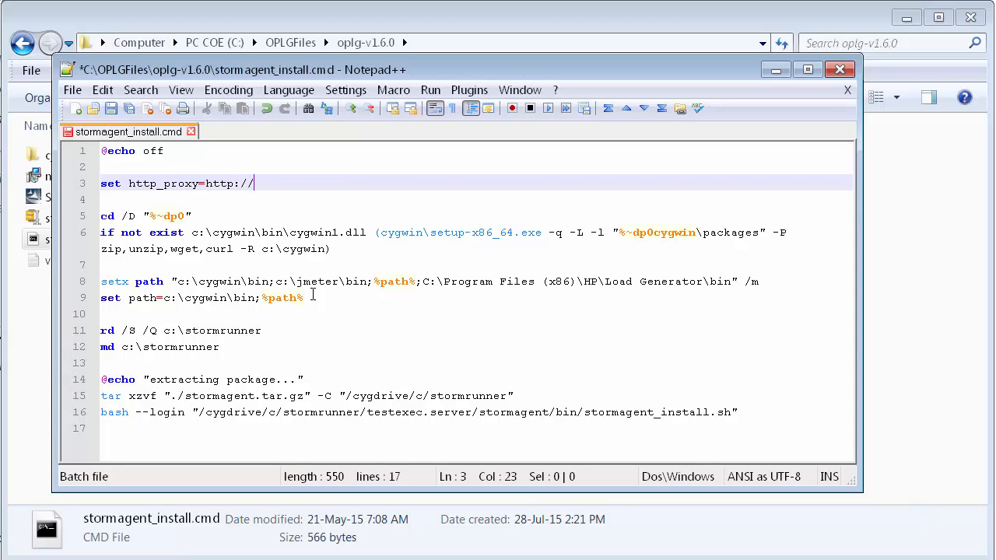
text(proxy.com:8)
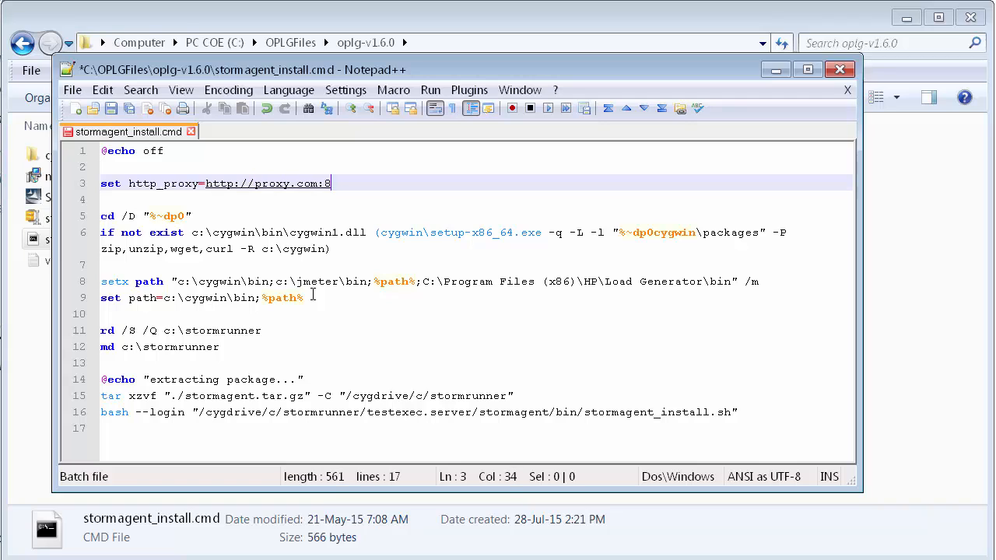
text(0)
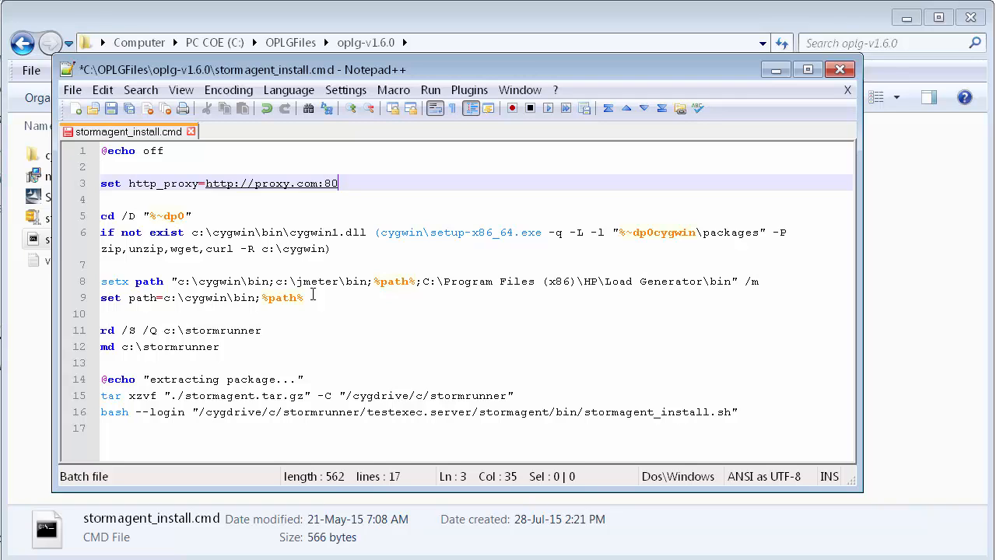
text(8)
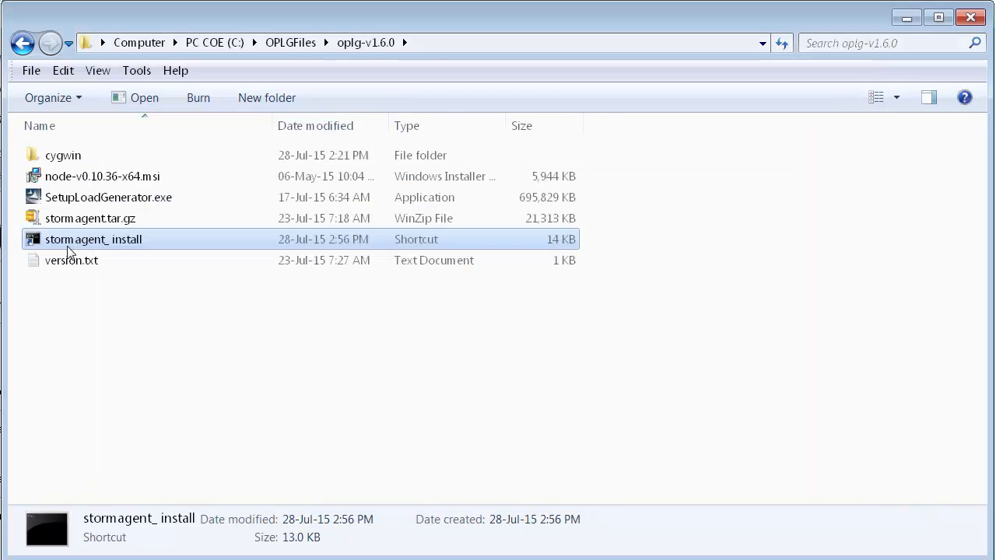
Run the stormagent_install shortcut as administrator, creating the stormrunner folder on C:
right_click(93, 240)
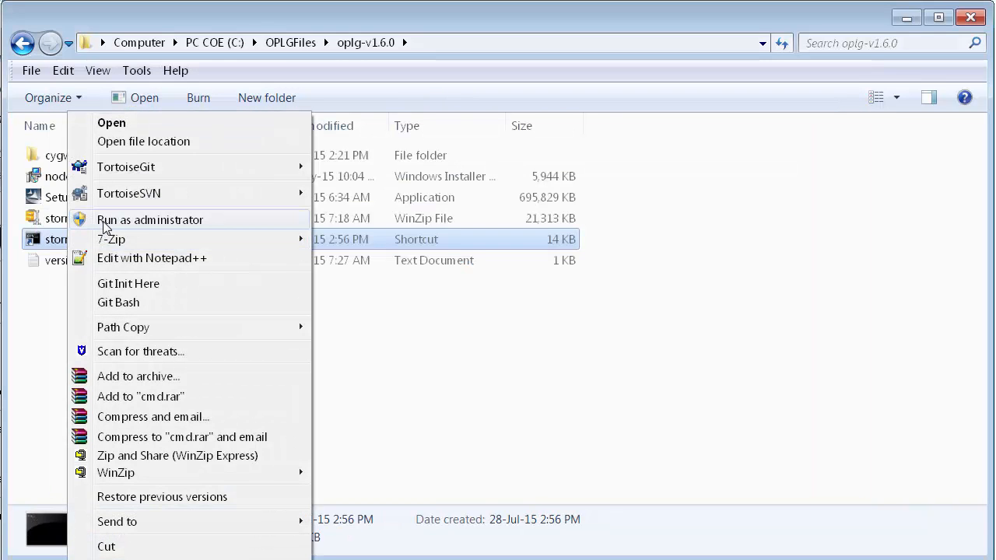
click(149, 220)
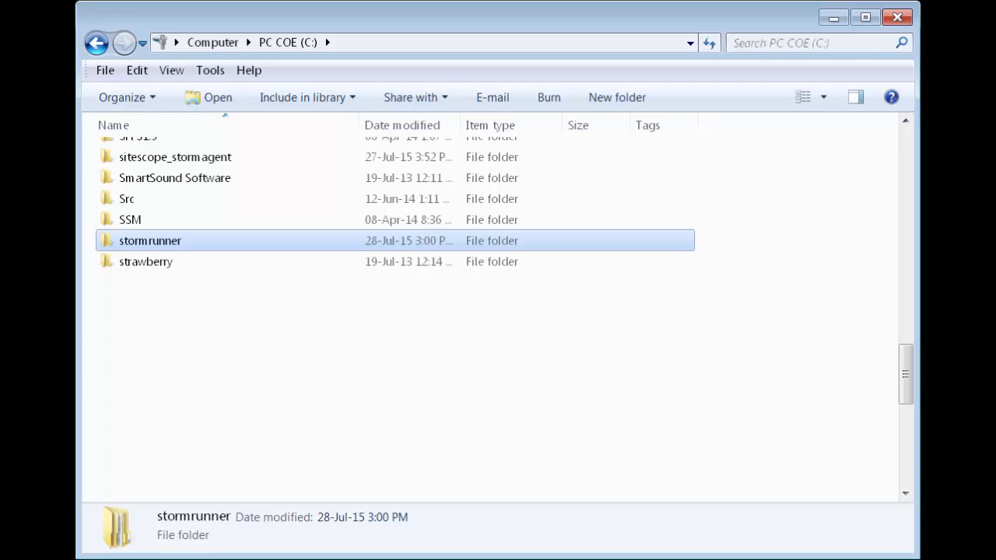
Browse into stormrunner\testexec.server\storm-agent and open sample_conf.json in Notepad++
double_click(150, 240)
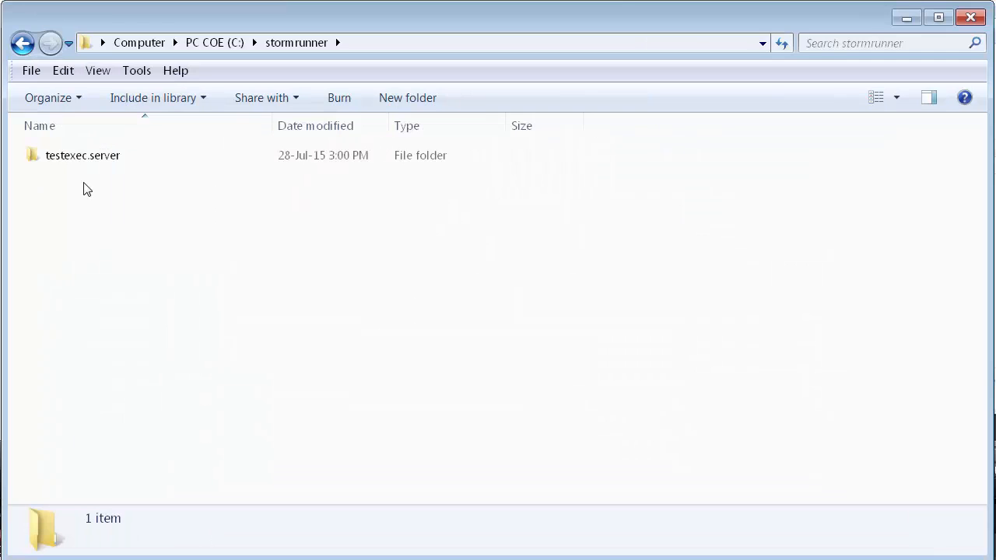
double_click(82, 155)
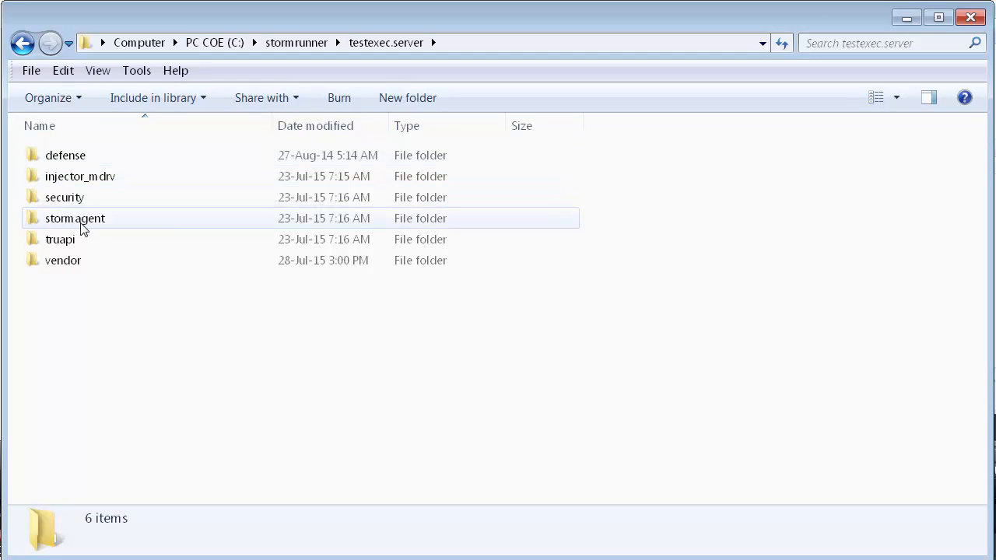
double_click(74, 218)
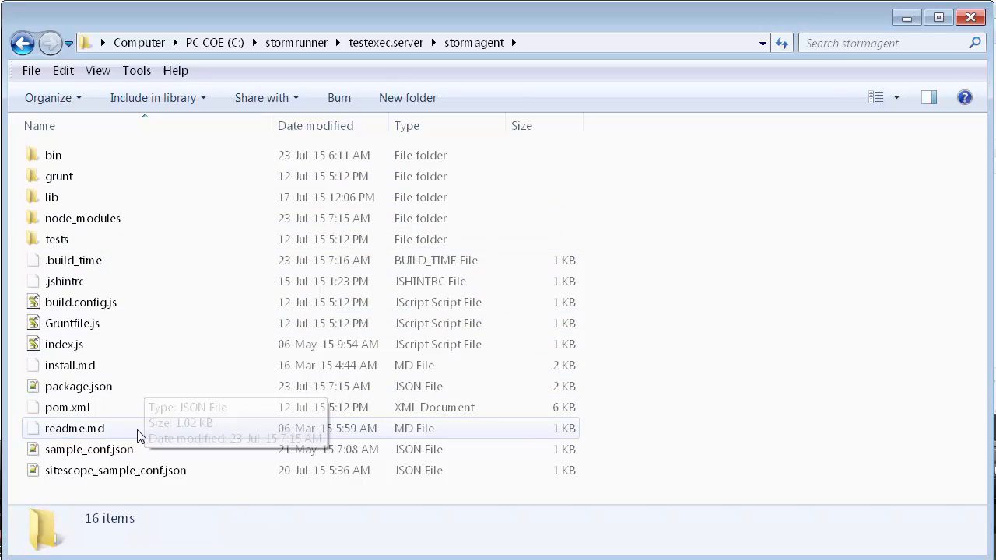
click(89, 448)
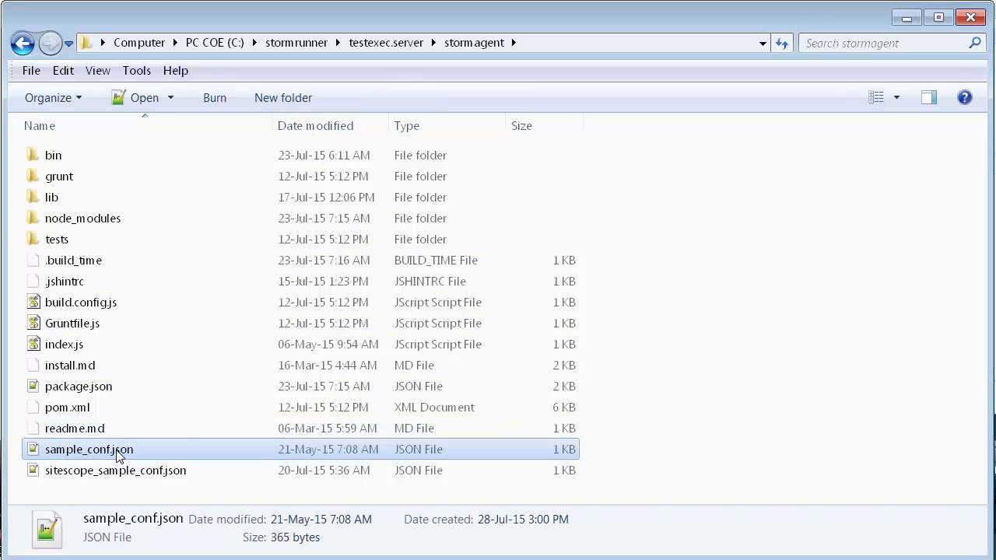
right_click(88, 448)
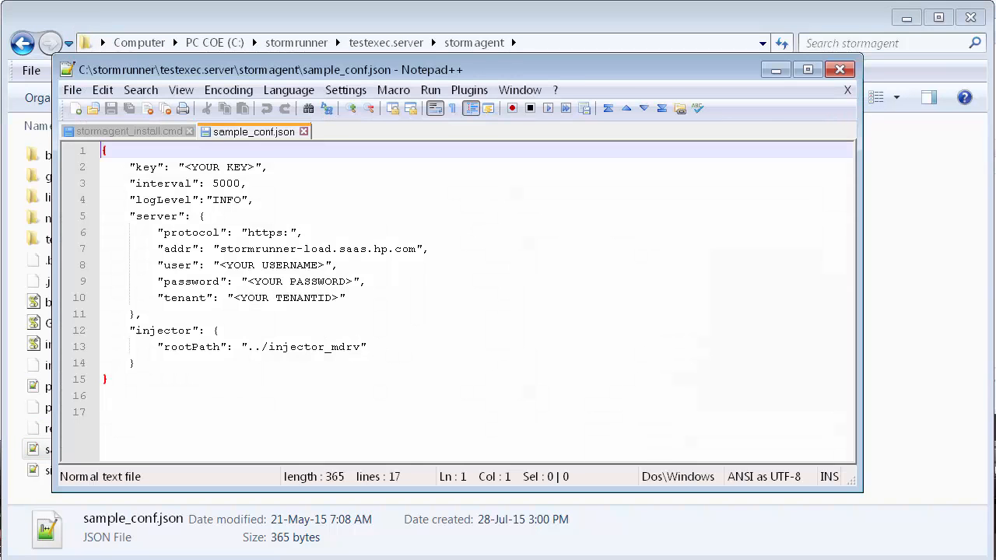
Review the <YOUR KEY> placeholder in sample_conf.json and put Notepad++ away unchanged
double_click(199, 166)
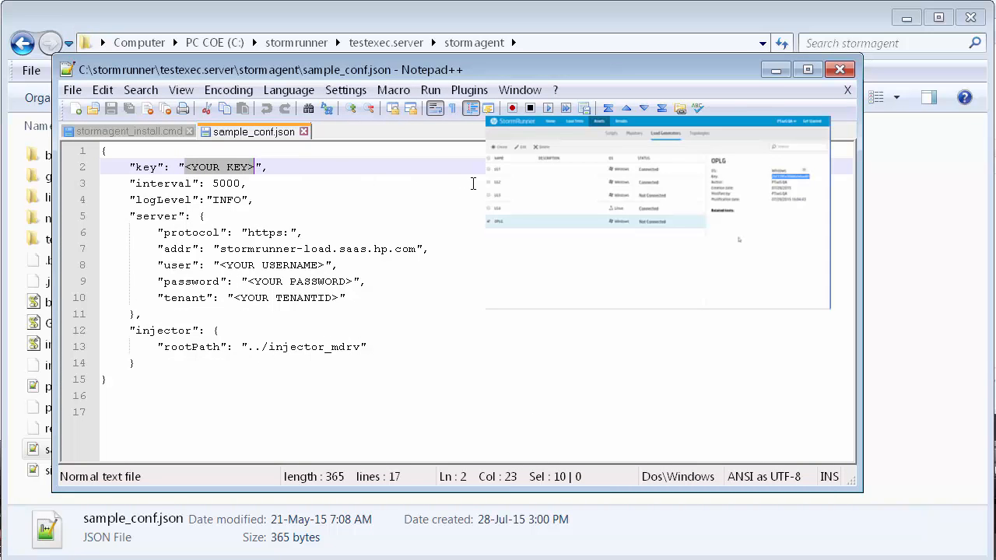
click(657, 215)
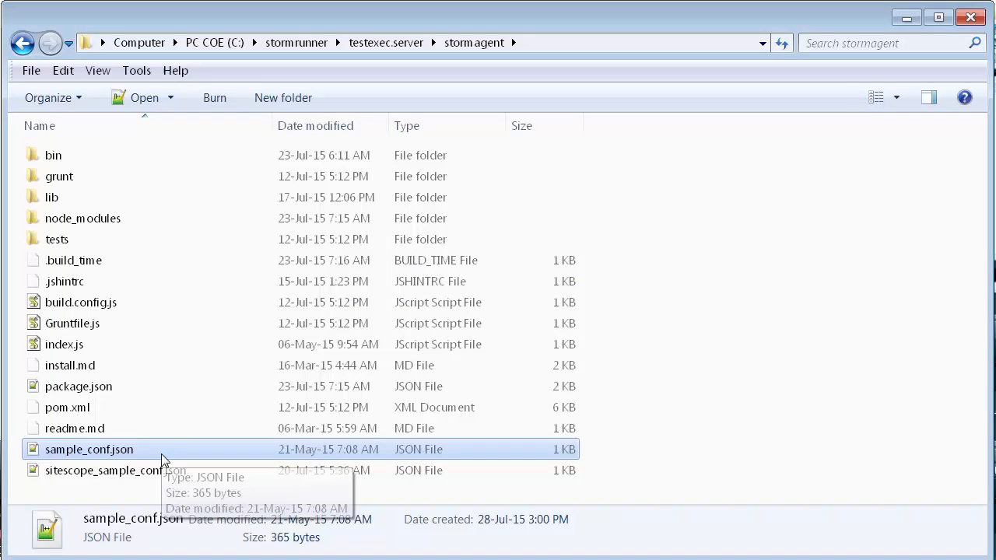
mouse_move(64, 202)
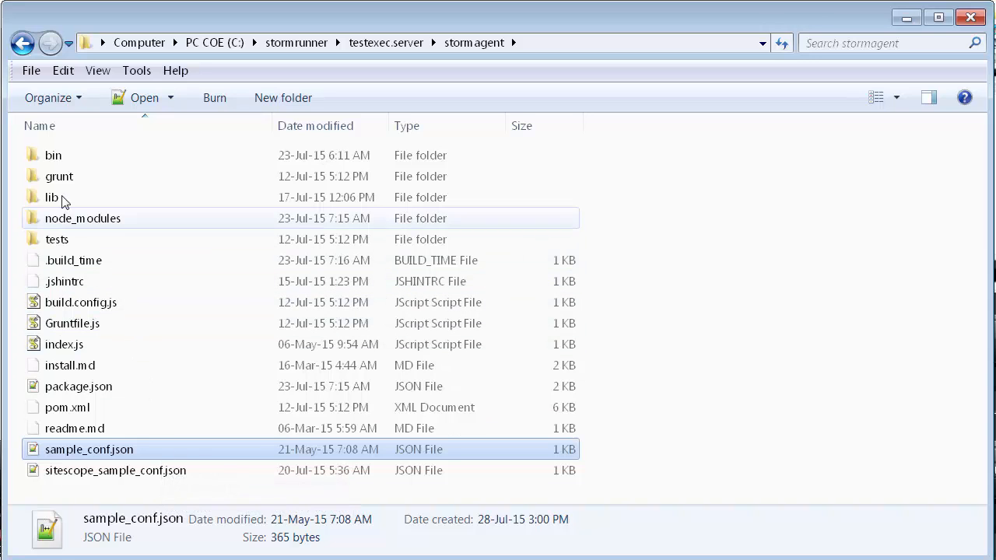
From the bin folder, open start_stormagent.cmd for editing in Notepad++
double_click(53, 155)
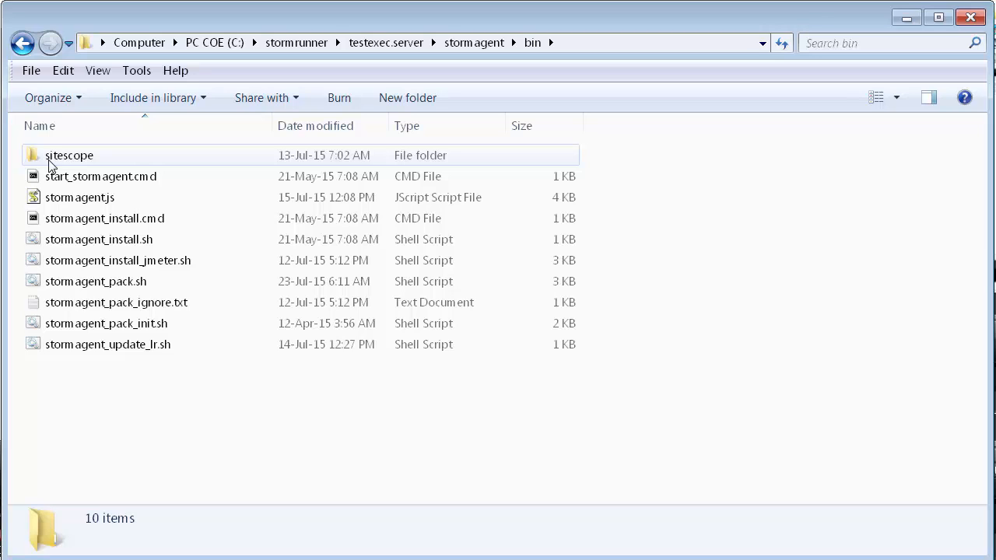
mouse_move(100, 176)
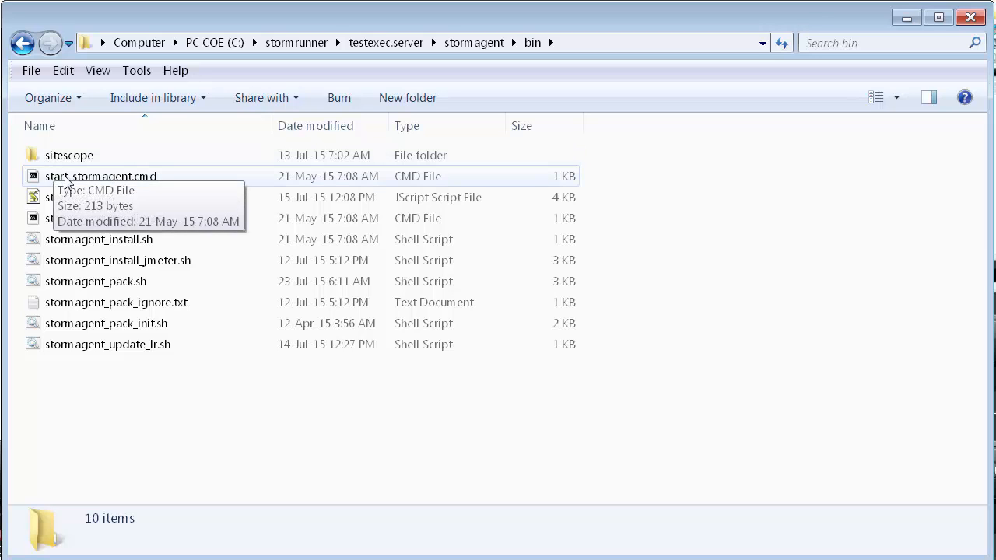
click(102, 176)
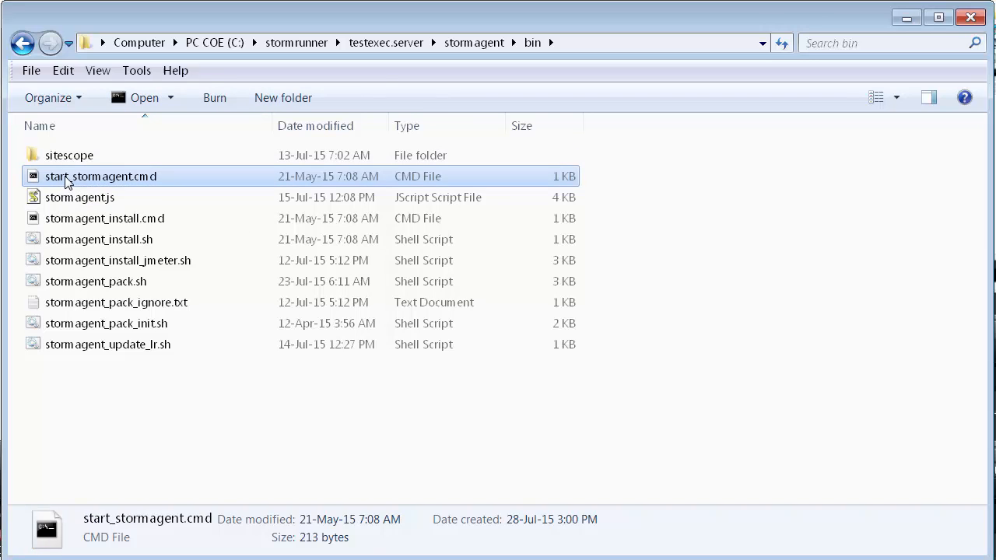
right_click(99, 176)
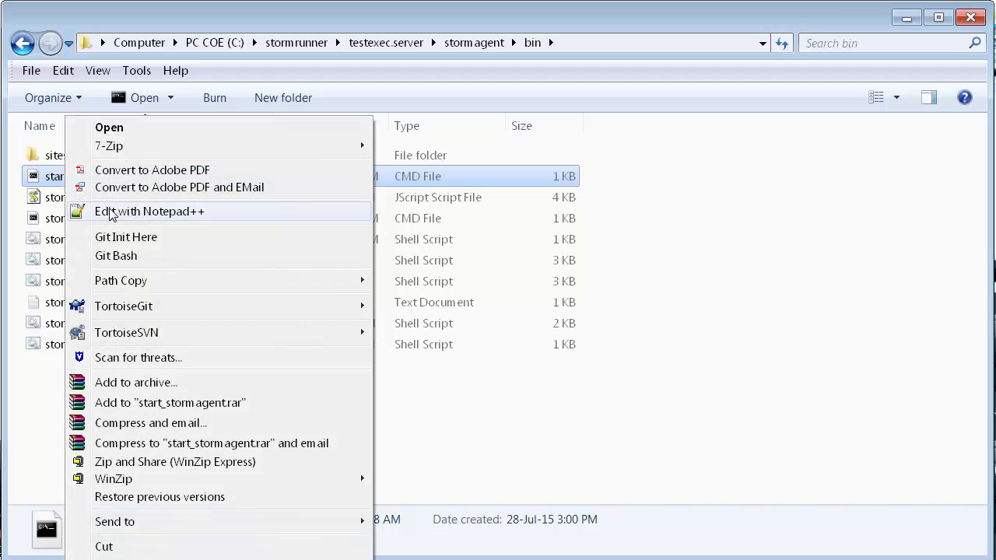
click(149, 212)
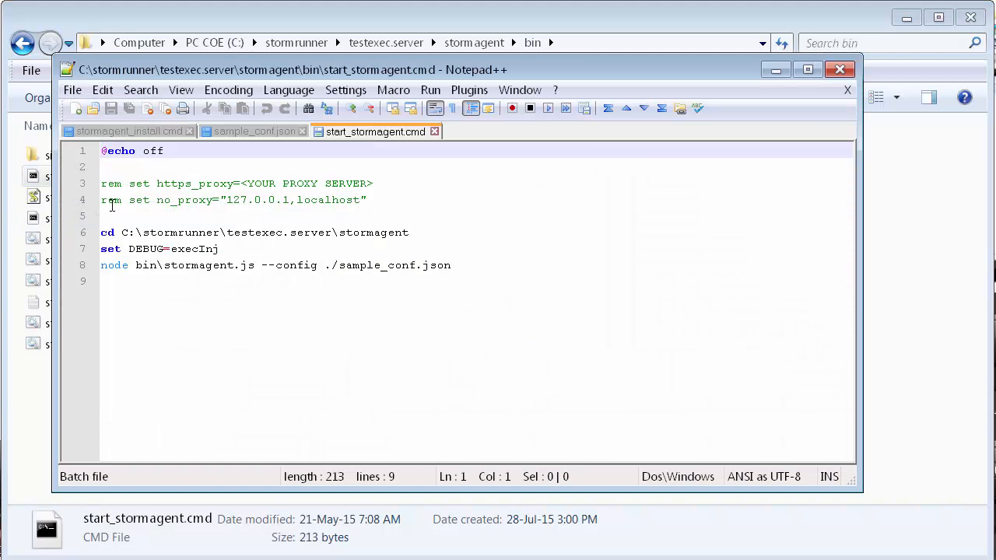
double_click(110, 183)
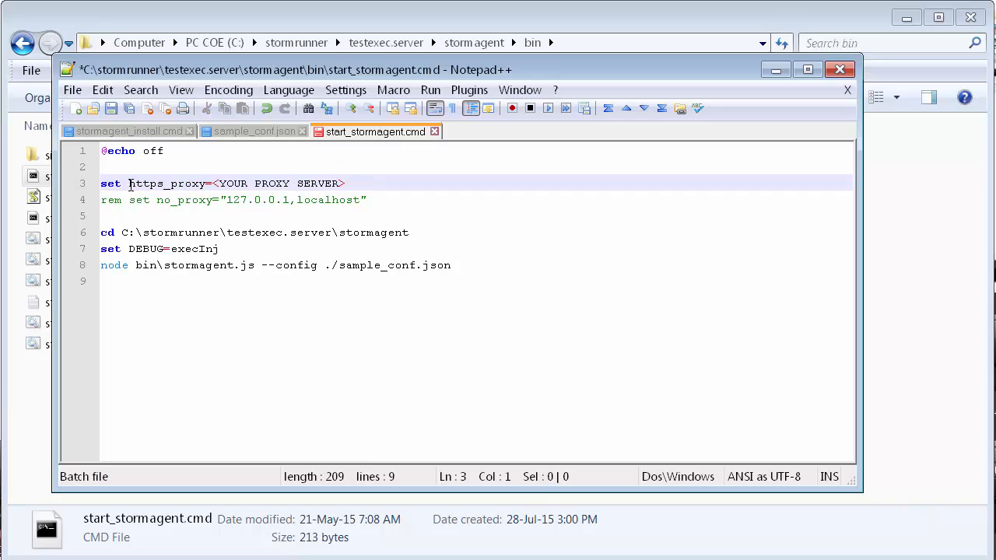
click(212, 184)
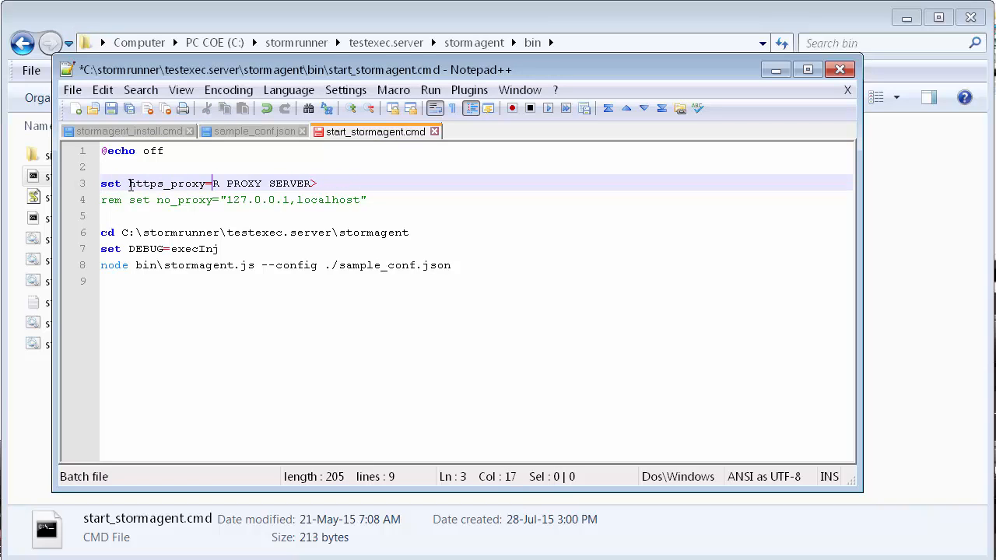
text(http://proxy.com)
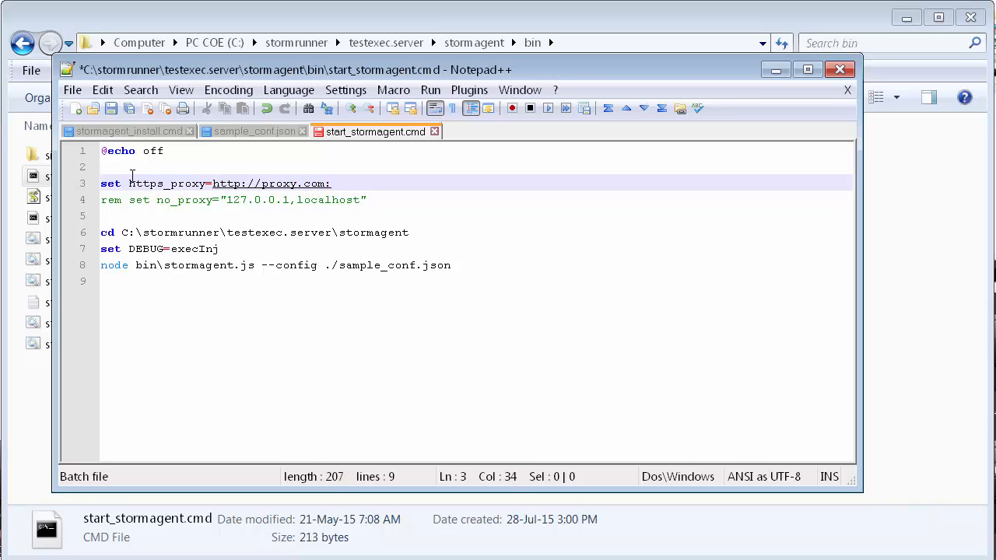
text(:8080)
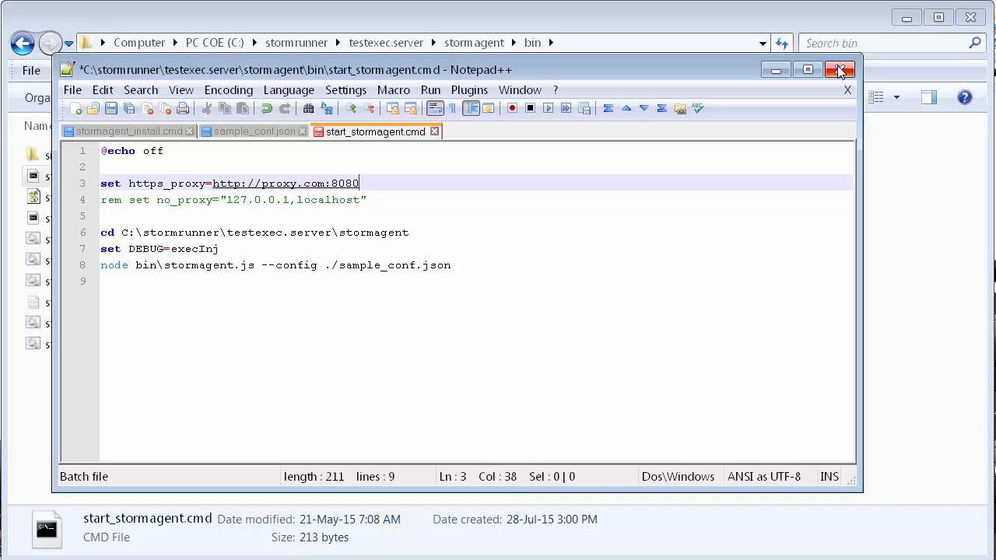
click(840, 68)
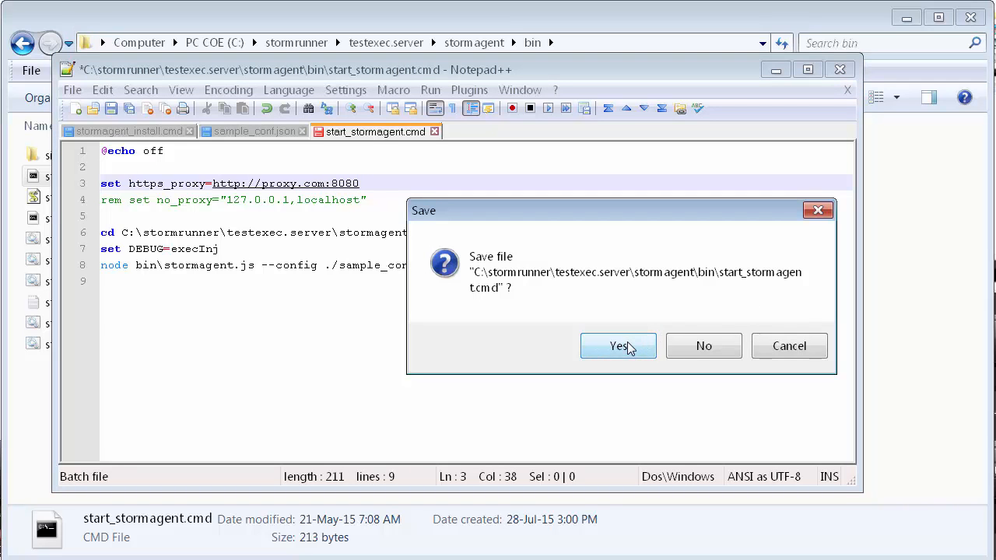
click(618, 345)
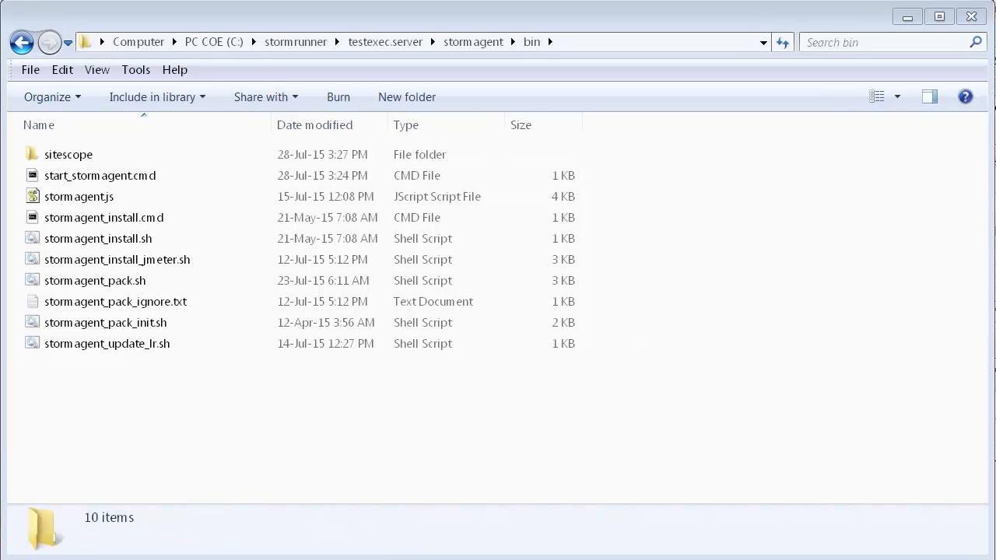
Run start_stormagent.cmd as administrator so the agent starts, then return to the bin folder
click(99, 175)
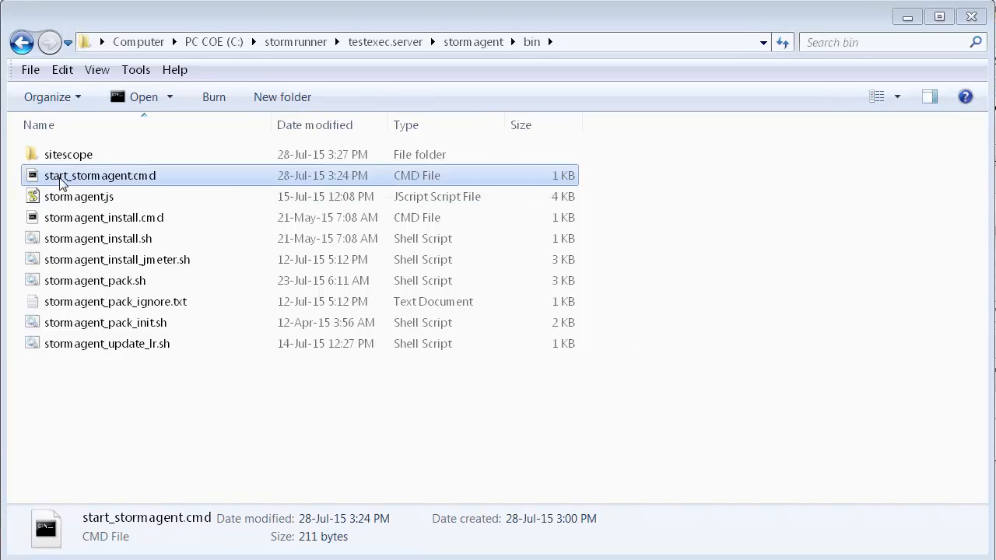
right_click(99, 174)
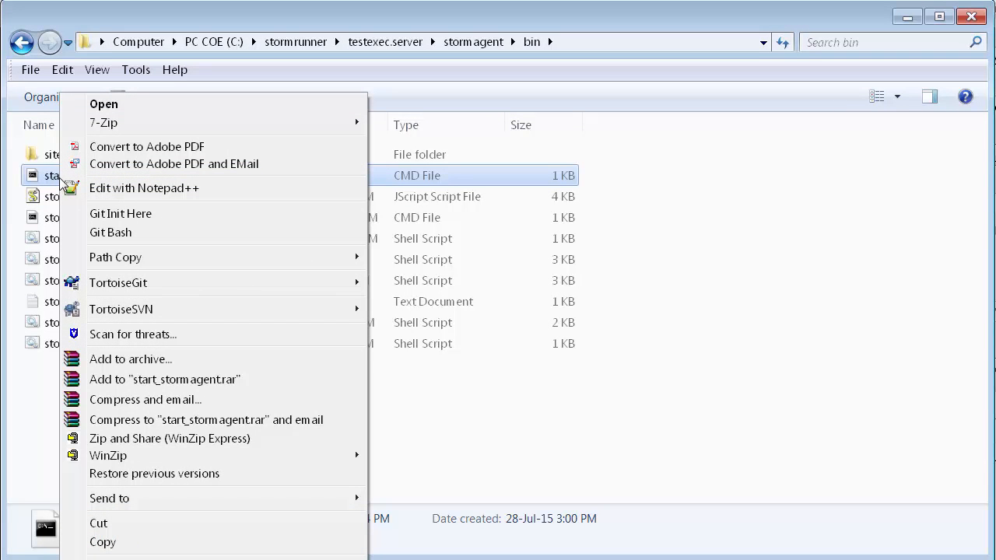
mouse_move(109, 498)
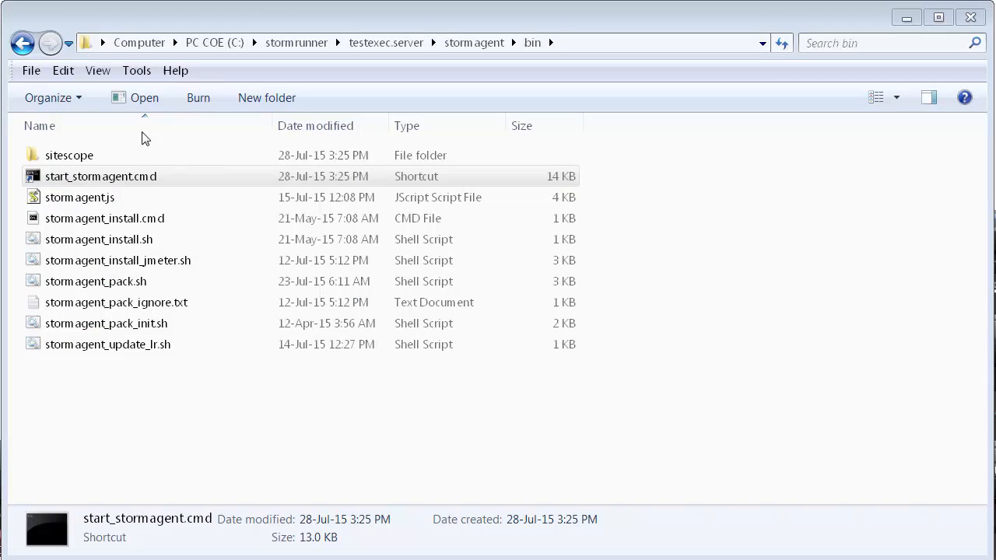
right_click(100, 176)
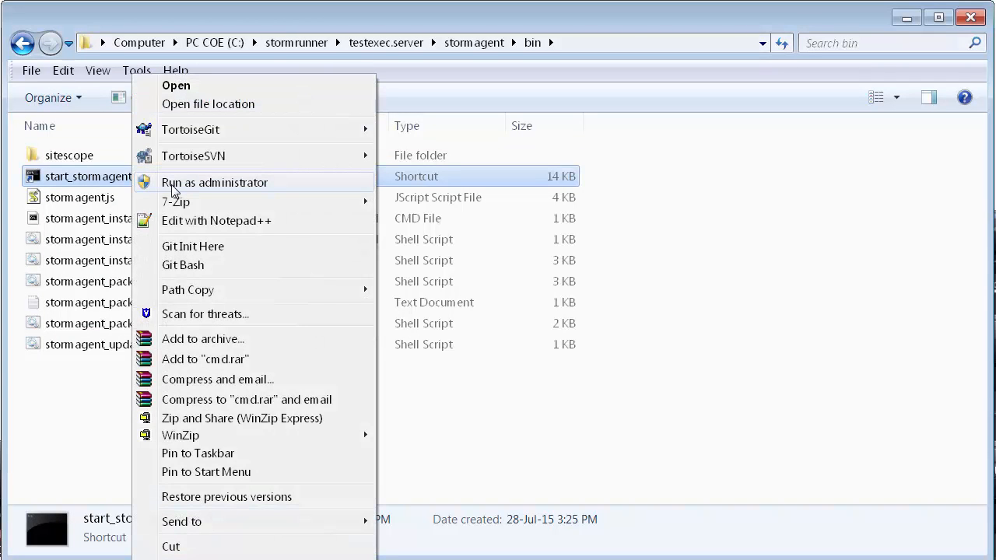
click(215, 182)
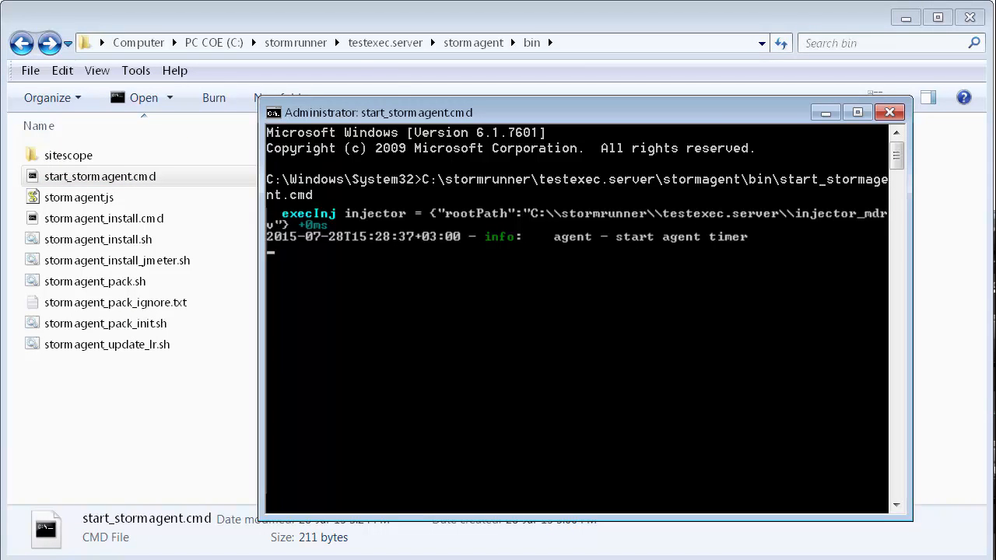
click(891, 112)
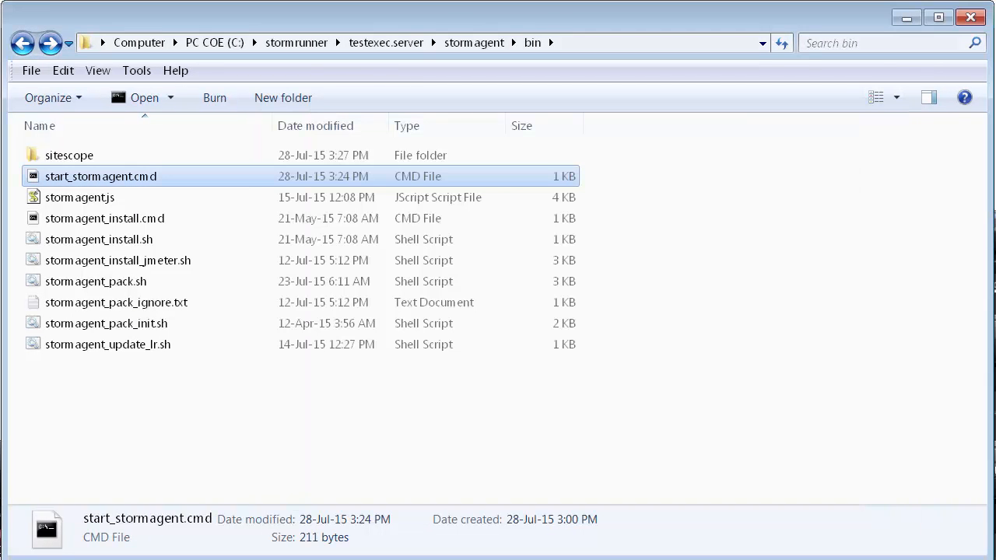